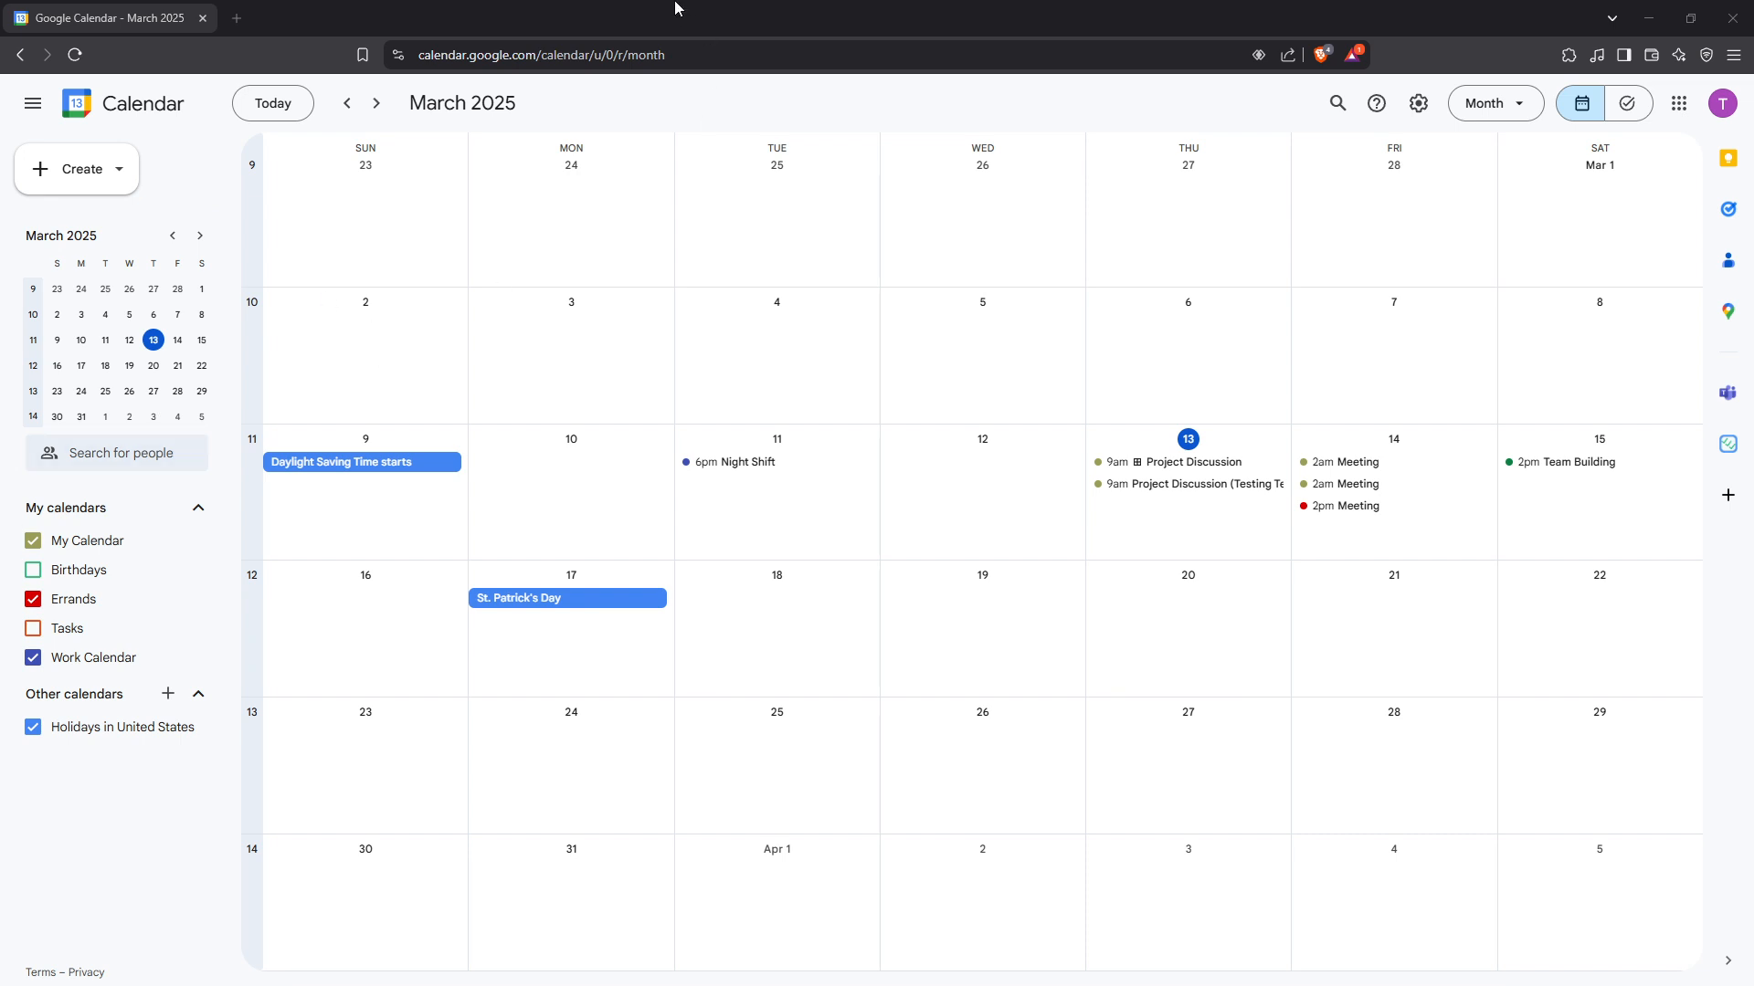
Search the Marketplace for 'gcal' and install GCalExtras from its listing.
click(537, 55)
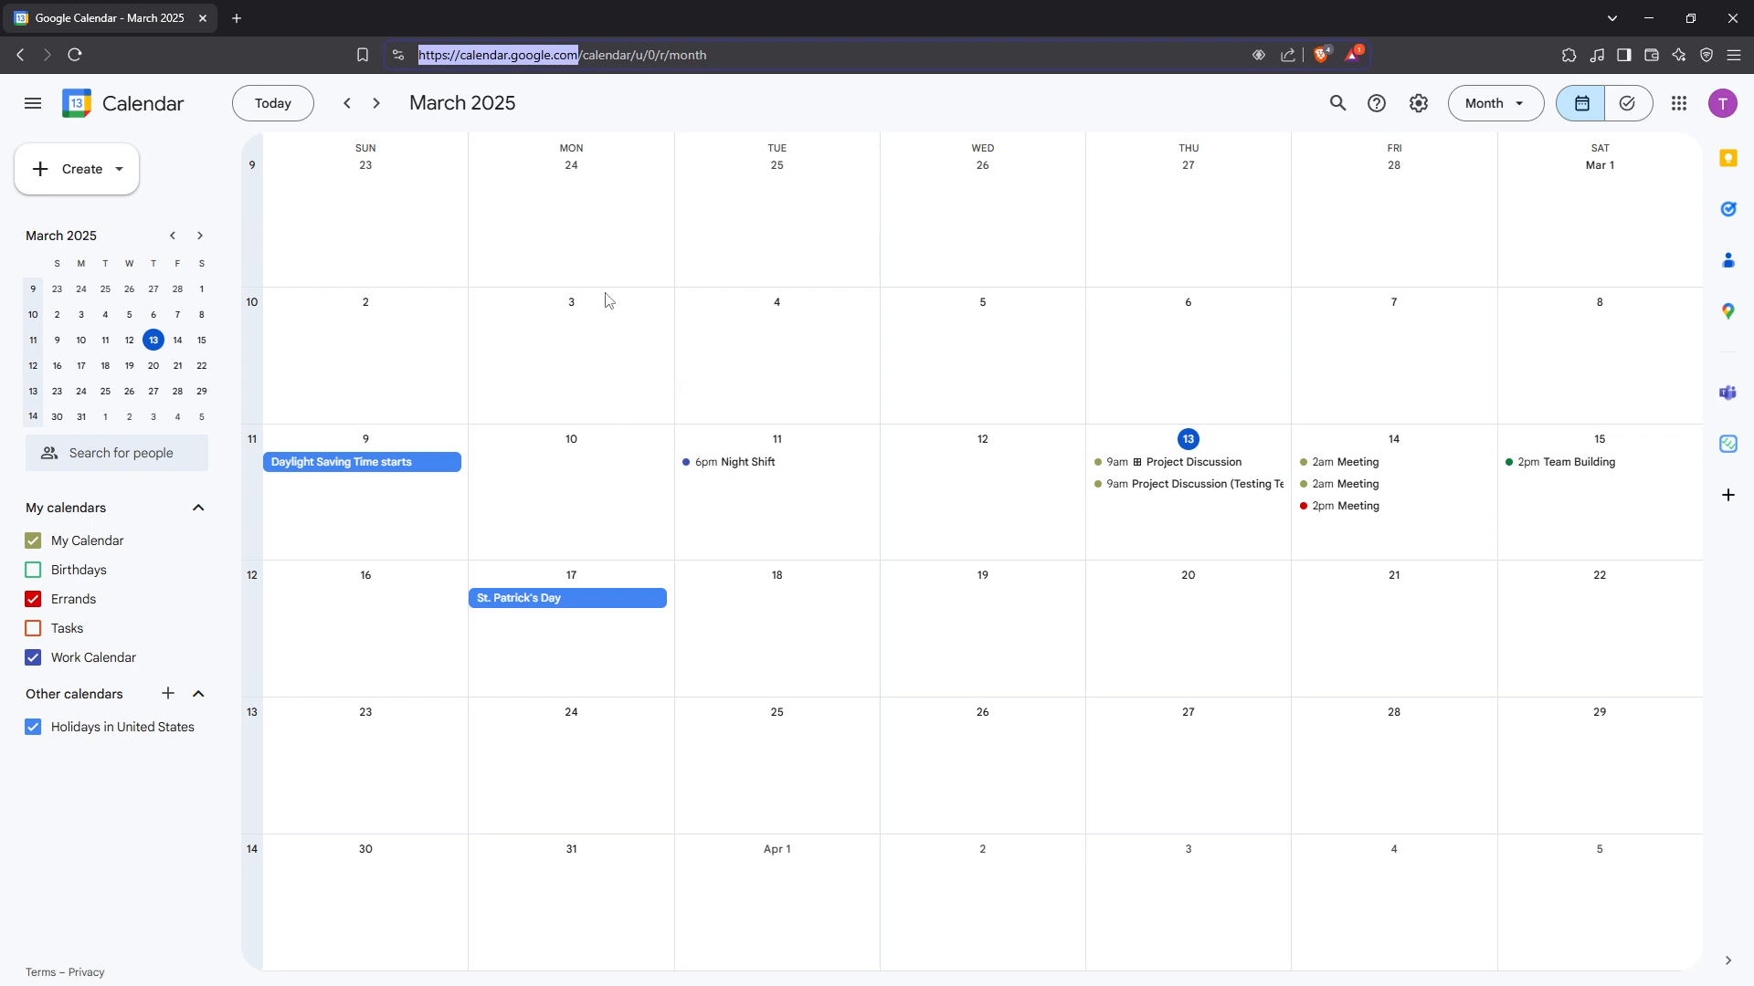
mouse_move(559, 288)
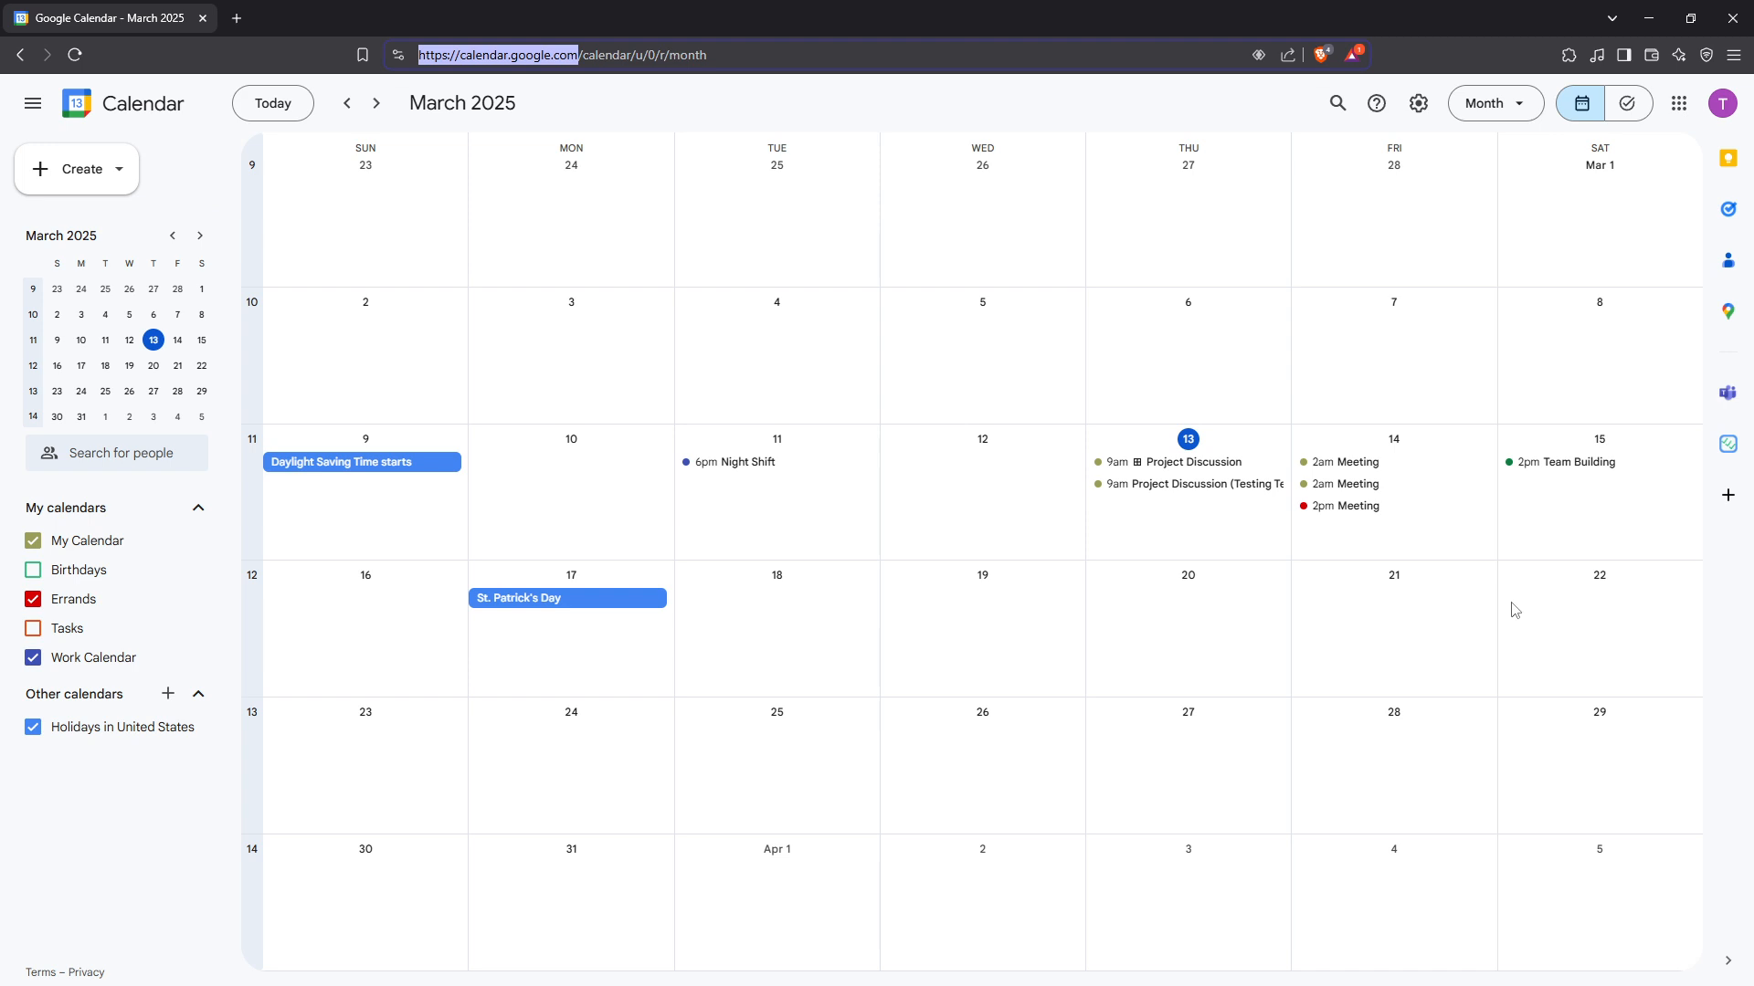
mouse_move(1728, 495)
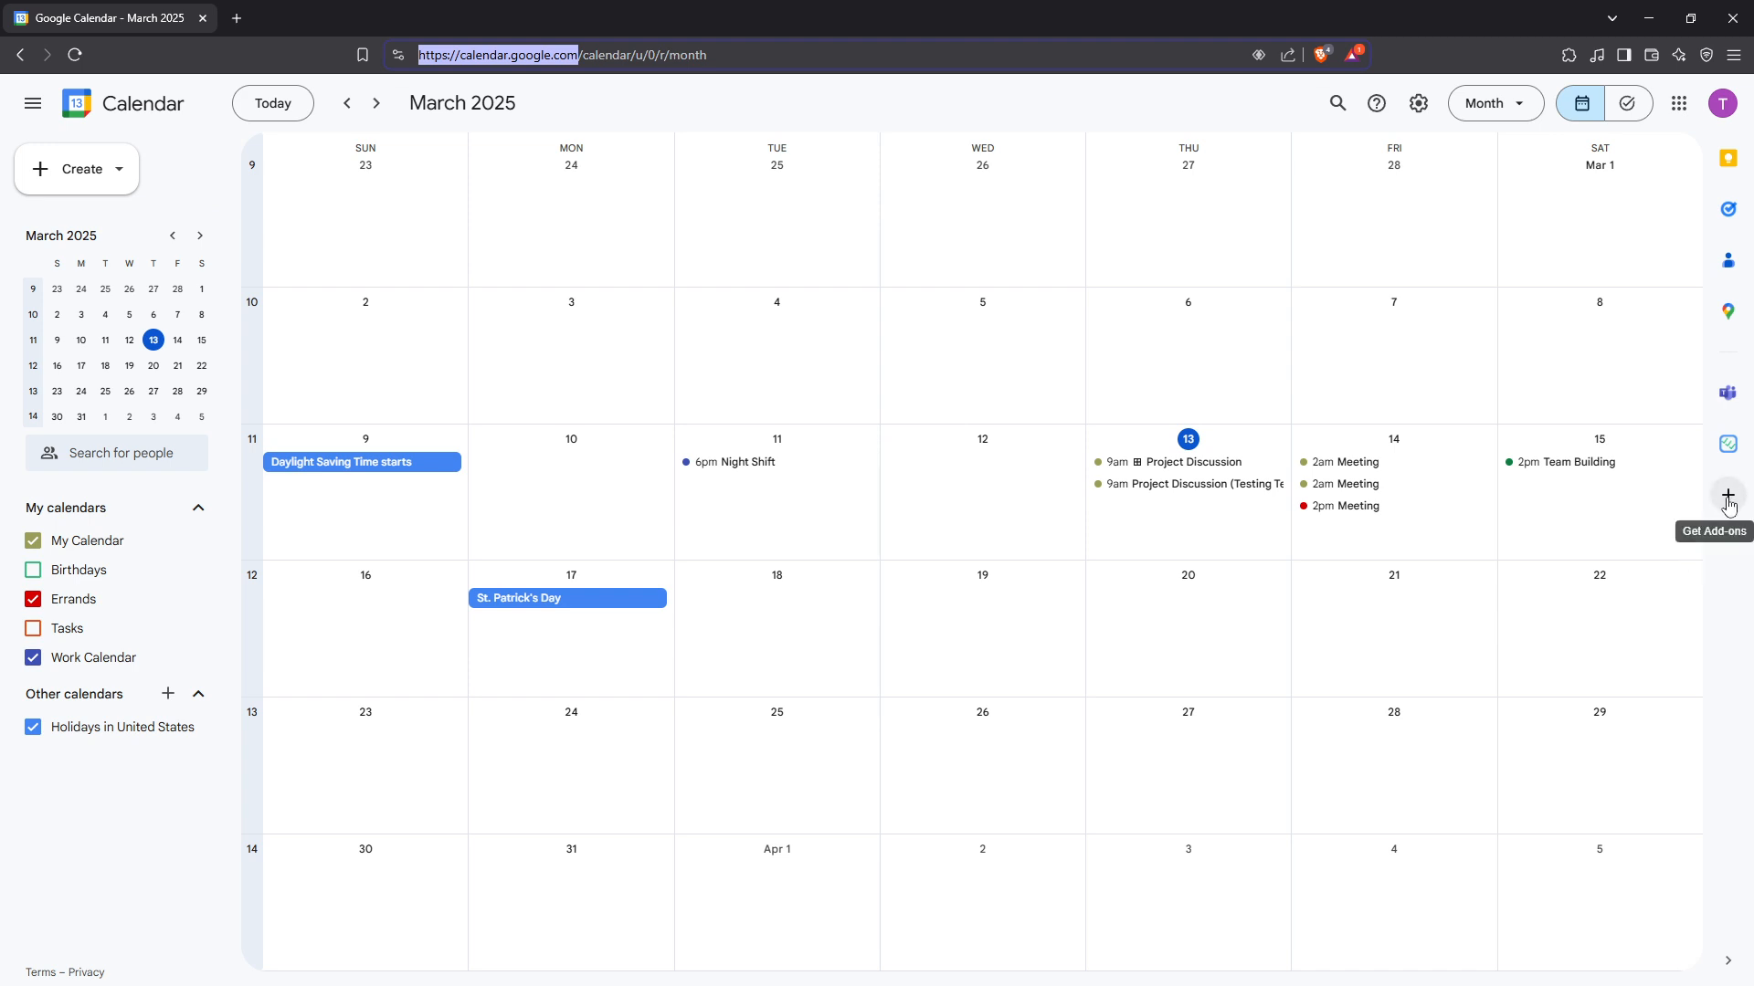
click(1728, 493)
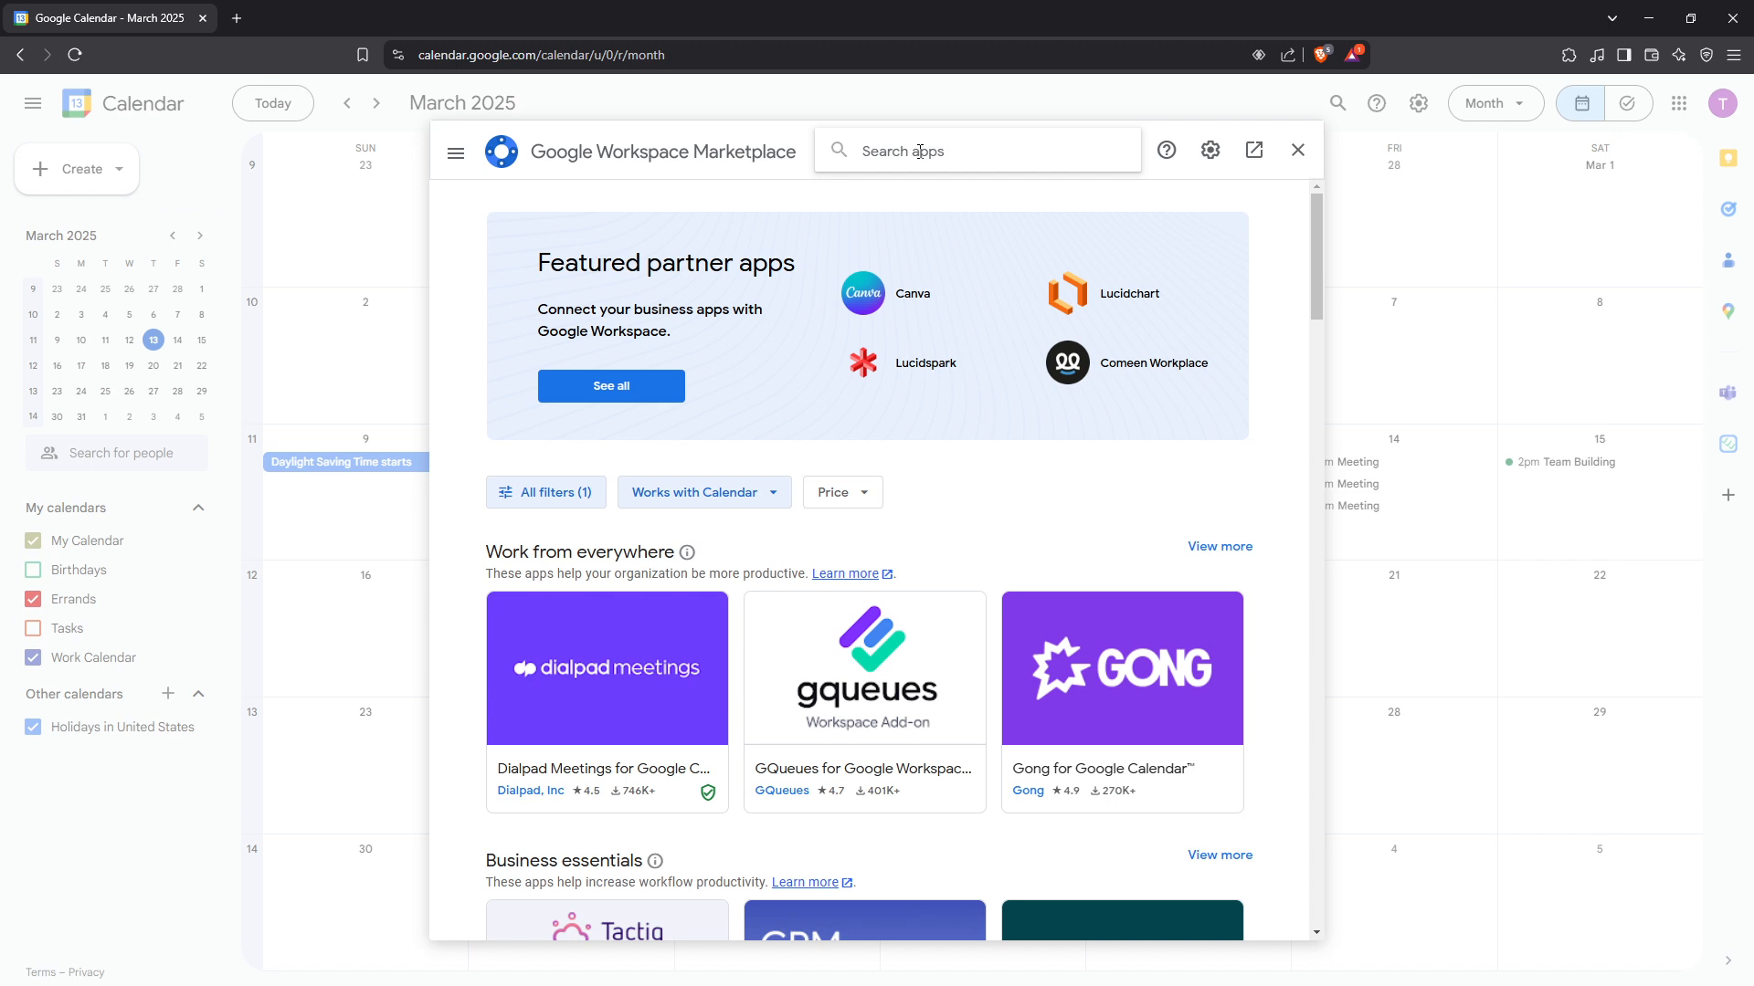
text(g)
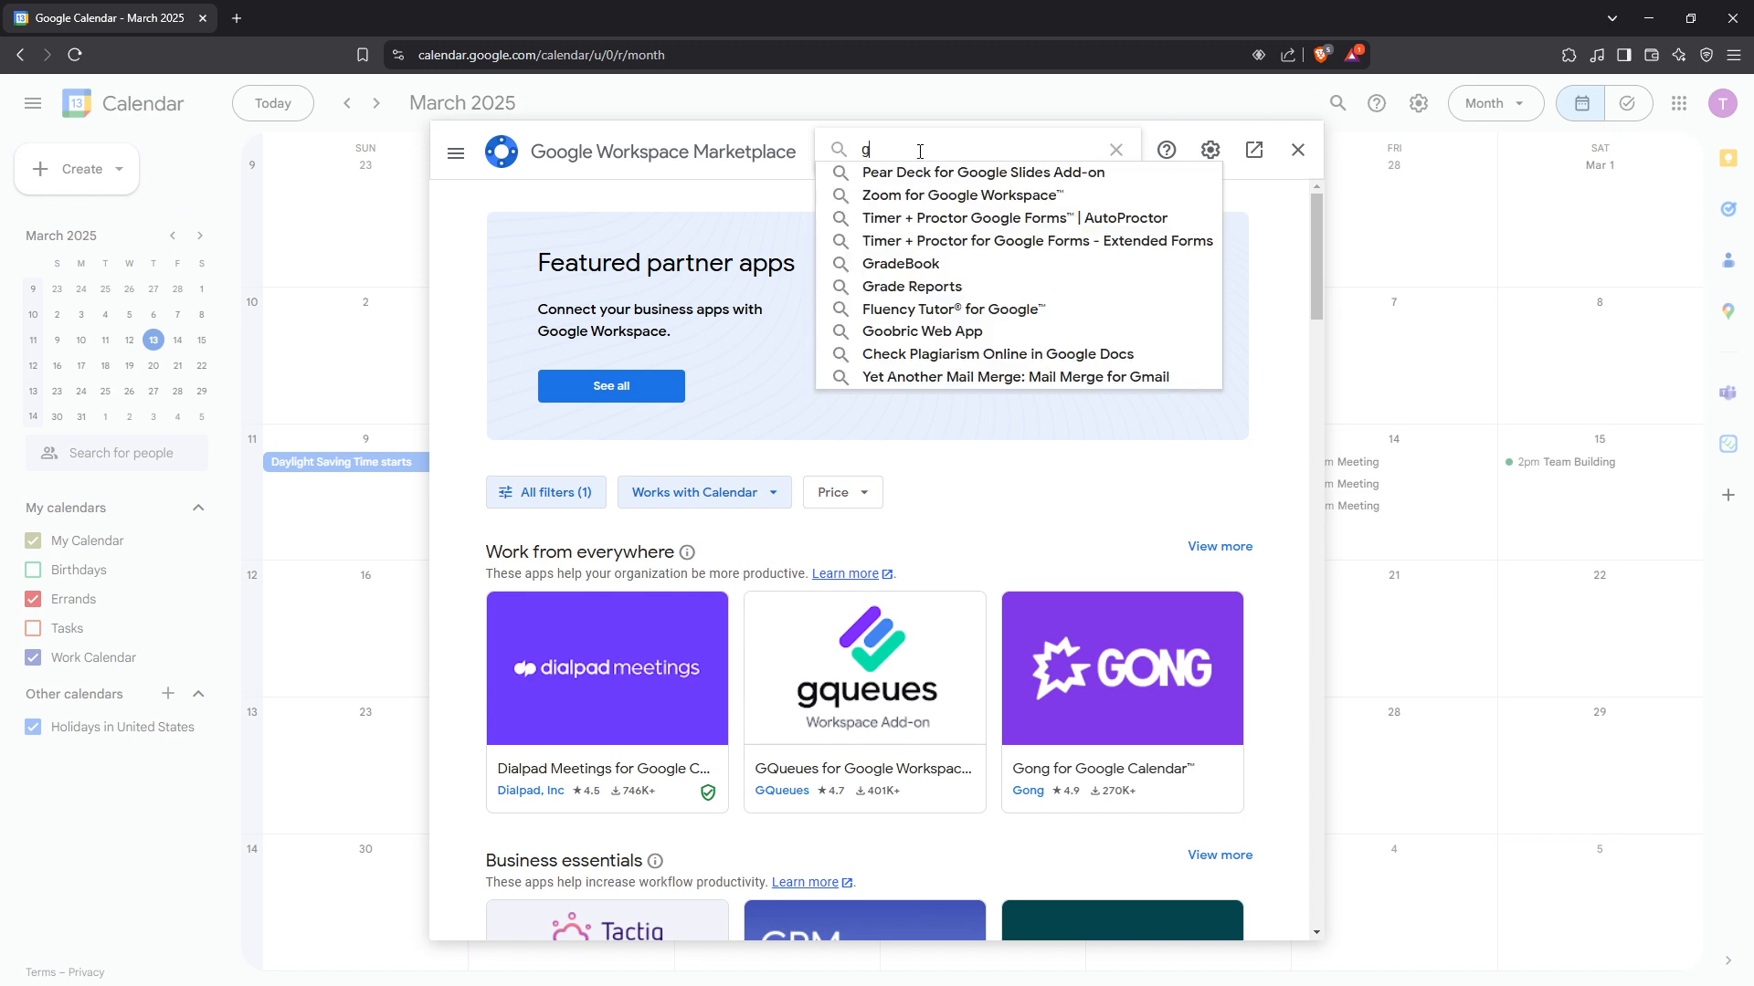
text(cal)
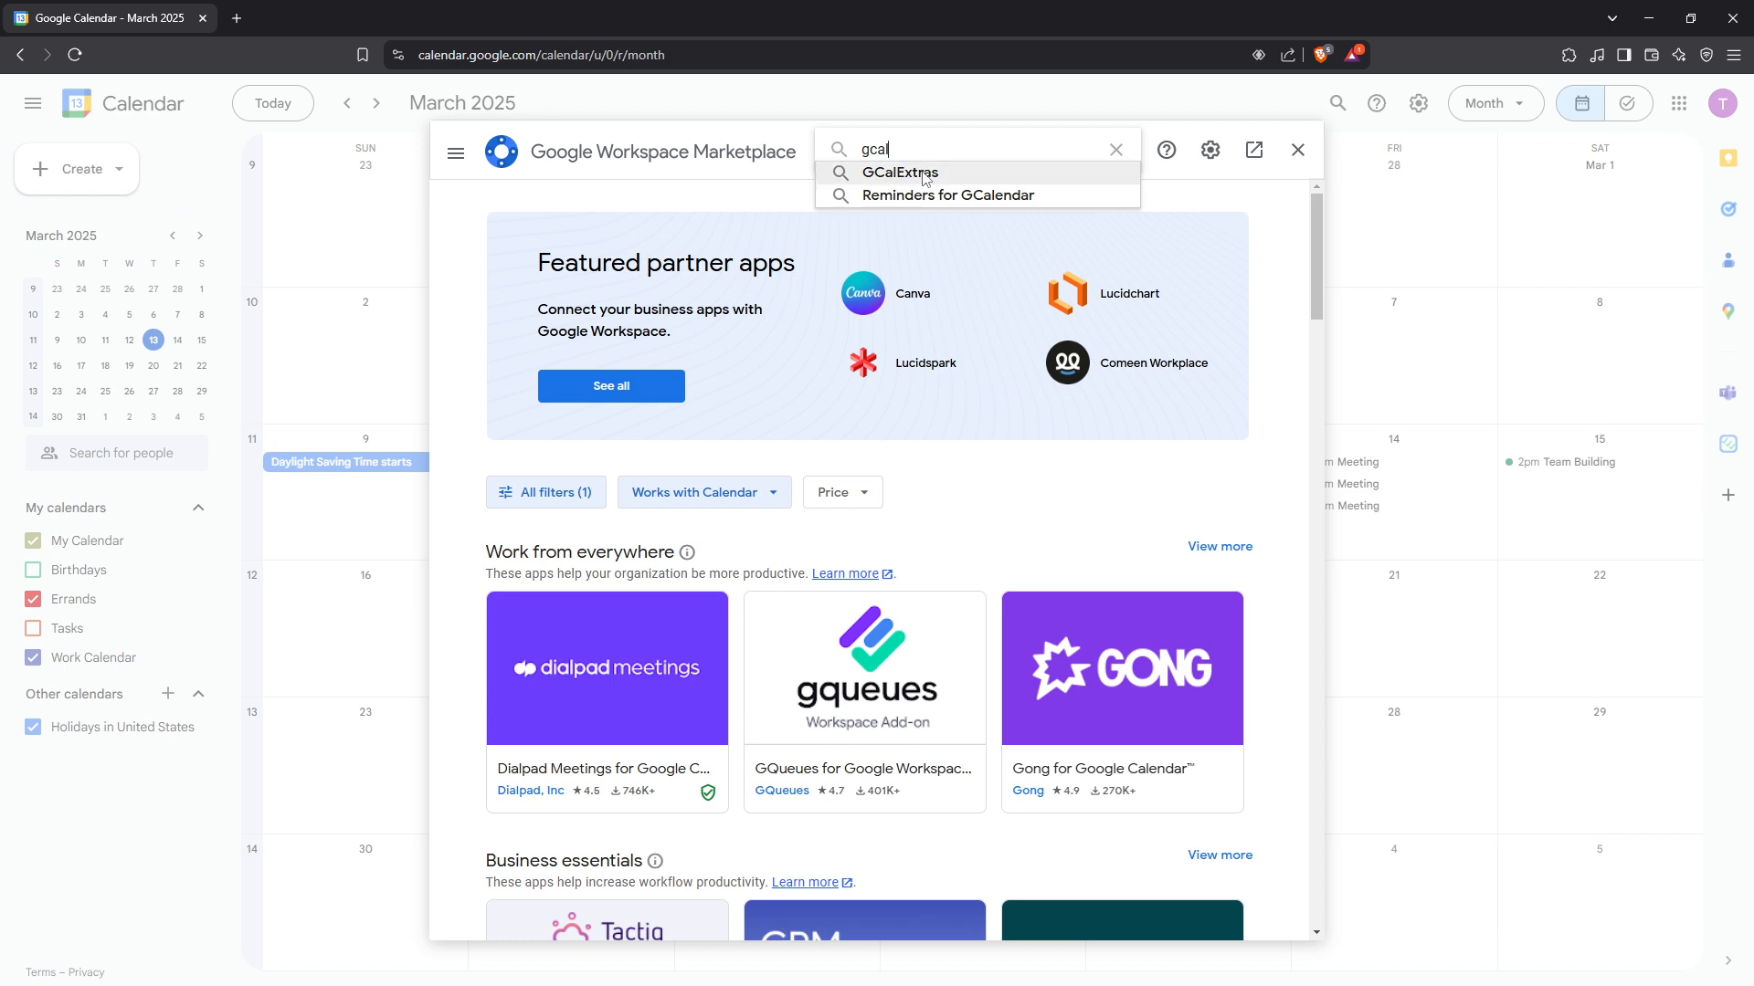
mouse_move(941, 183)
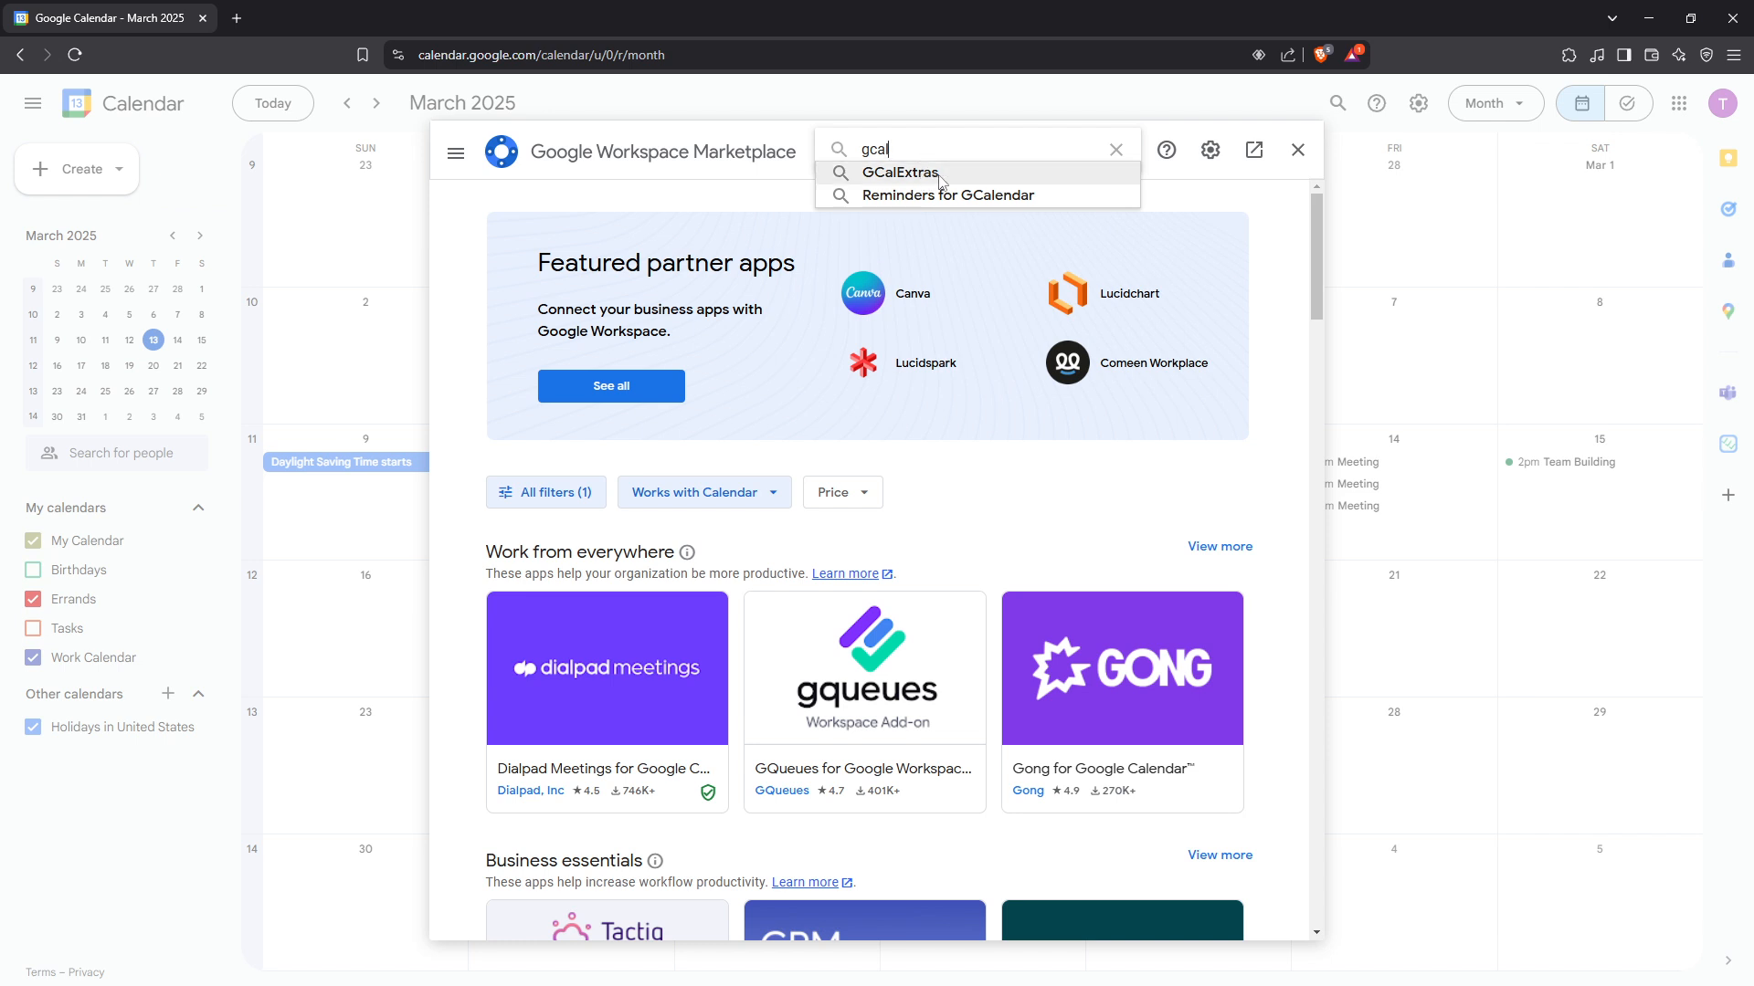
click(899, 172)
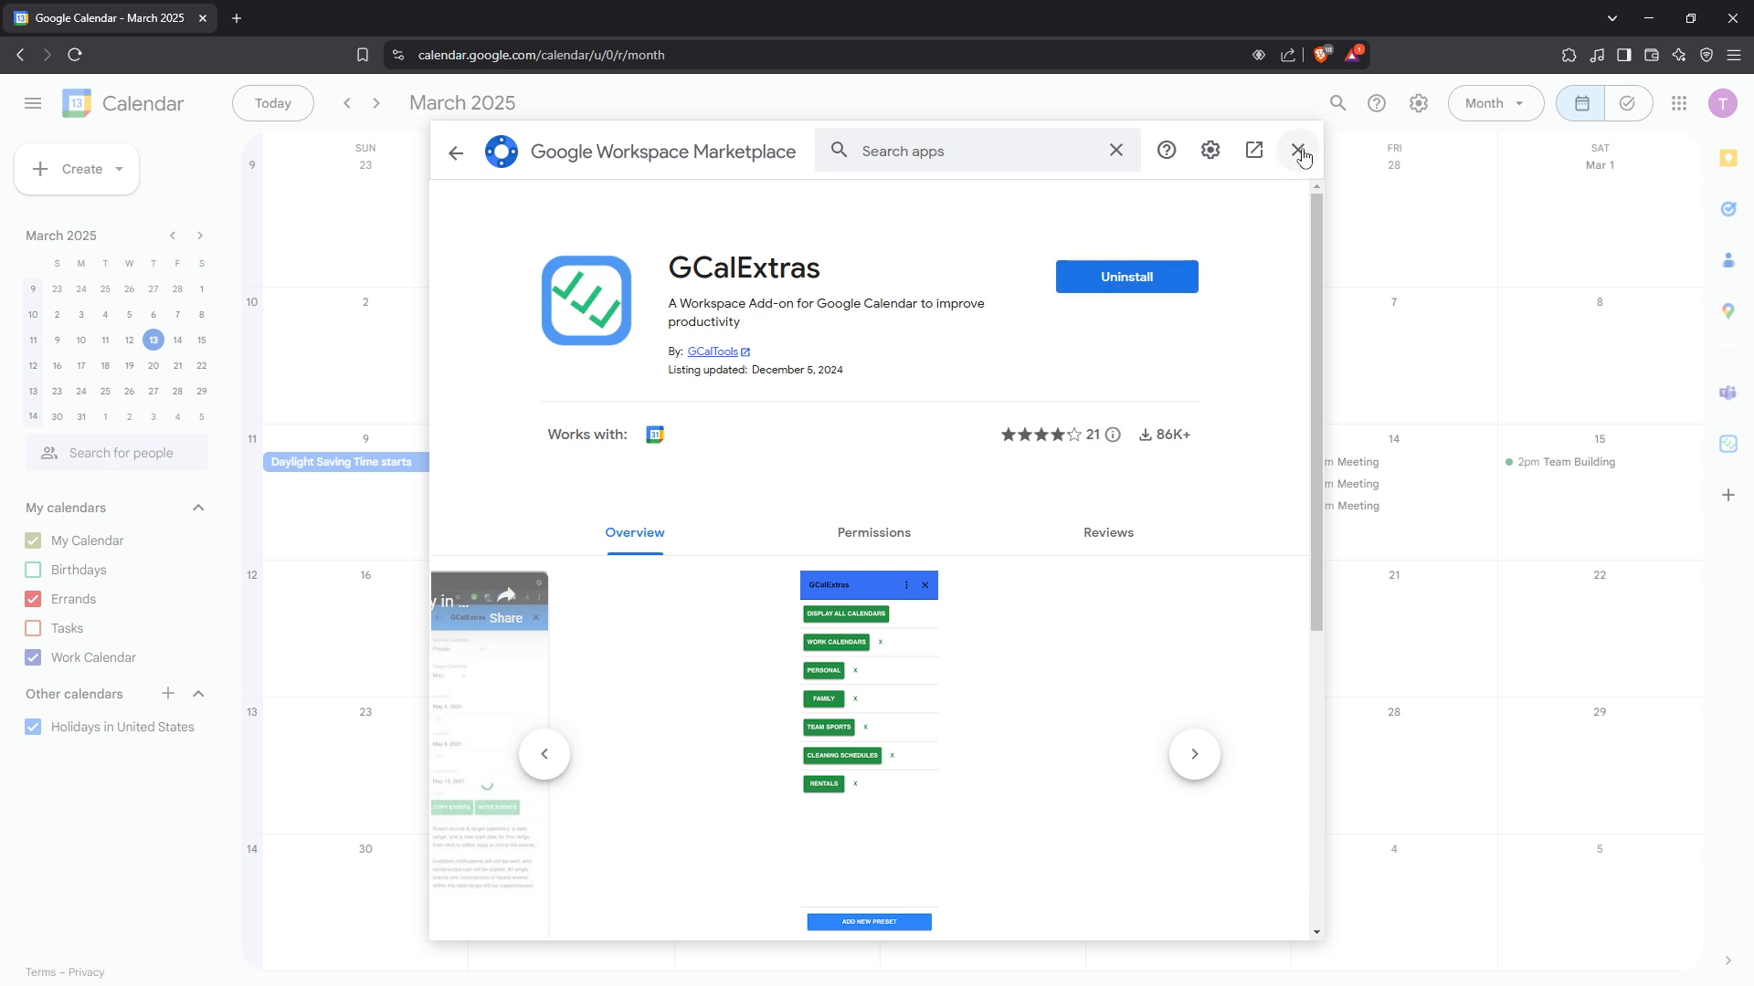
Close the Marketplace, run GCalExtras' Show All Calendars, then close the add-on panel.
click(1299, 148)
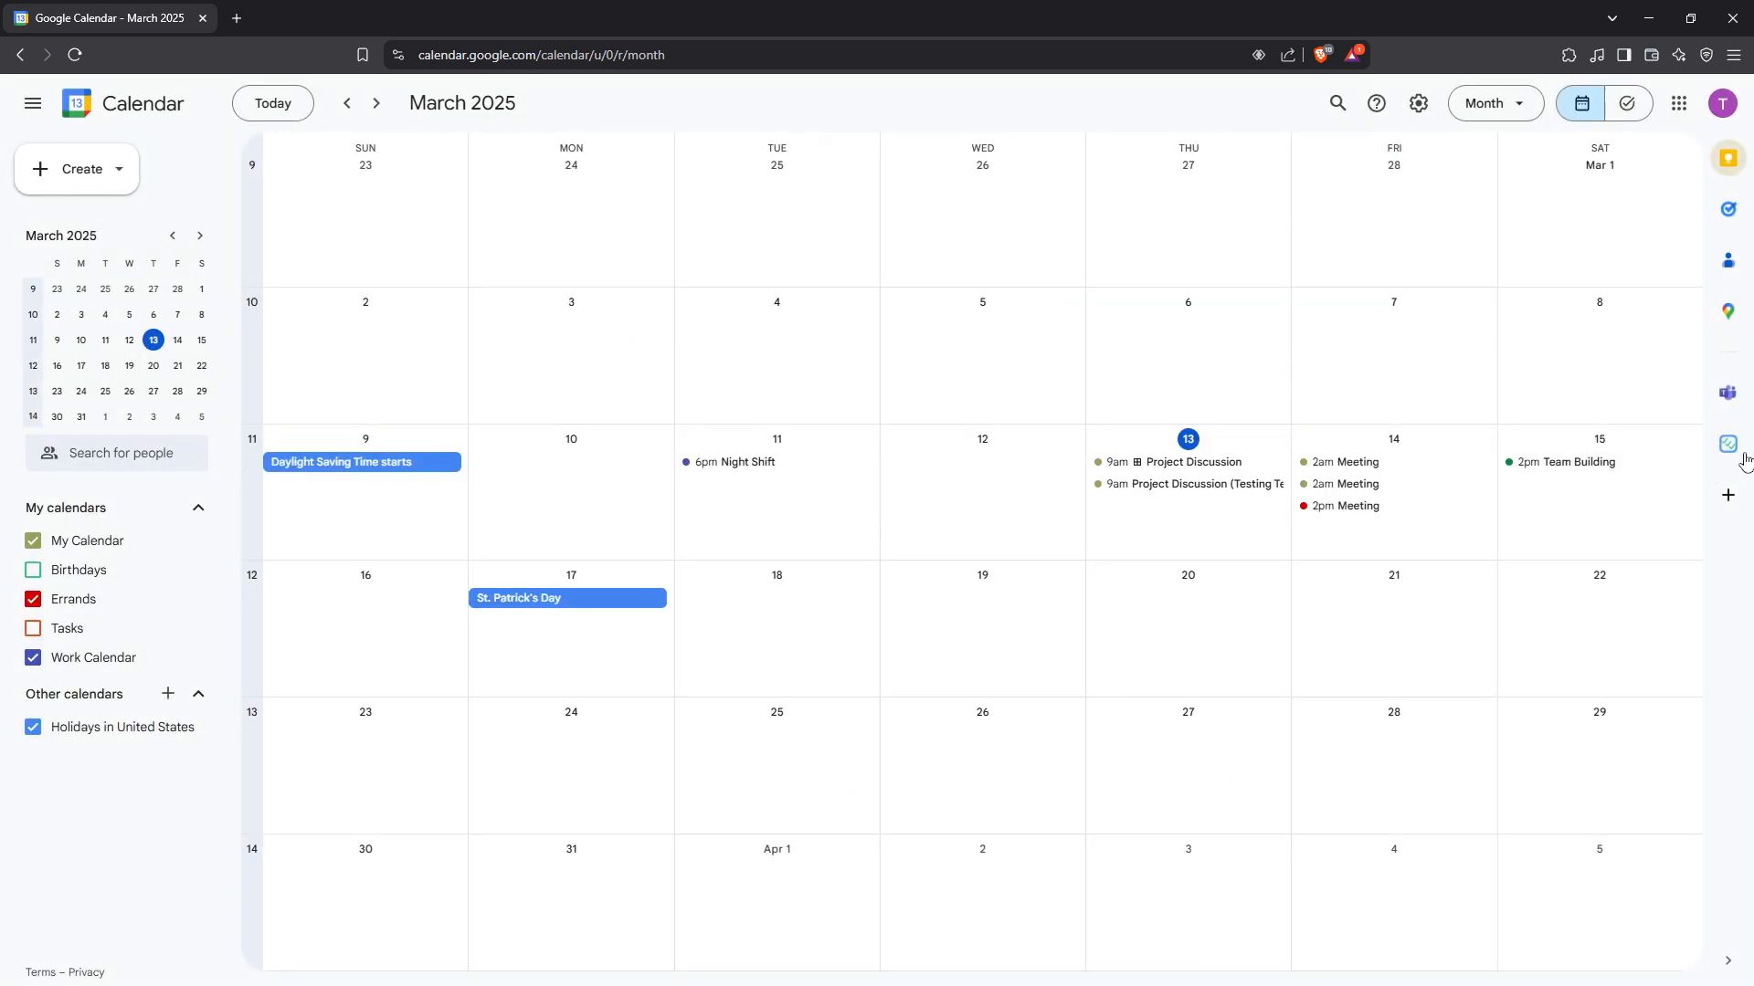
mouse_move(1727, 442)
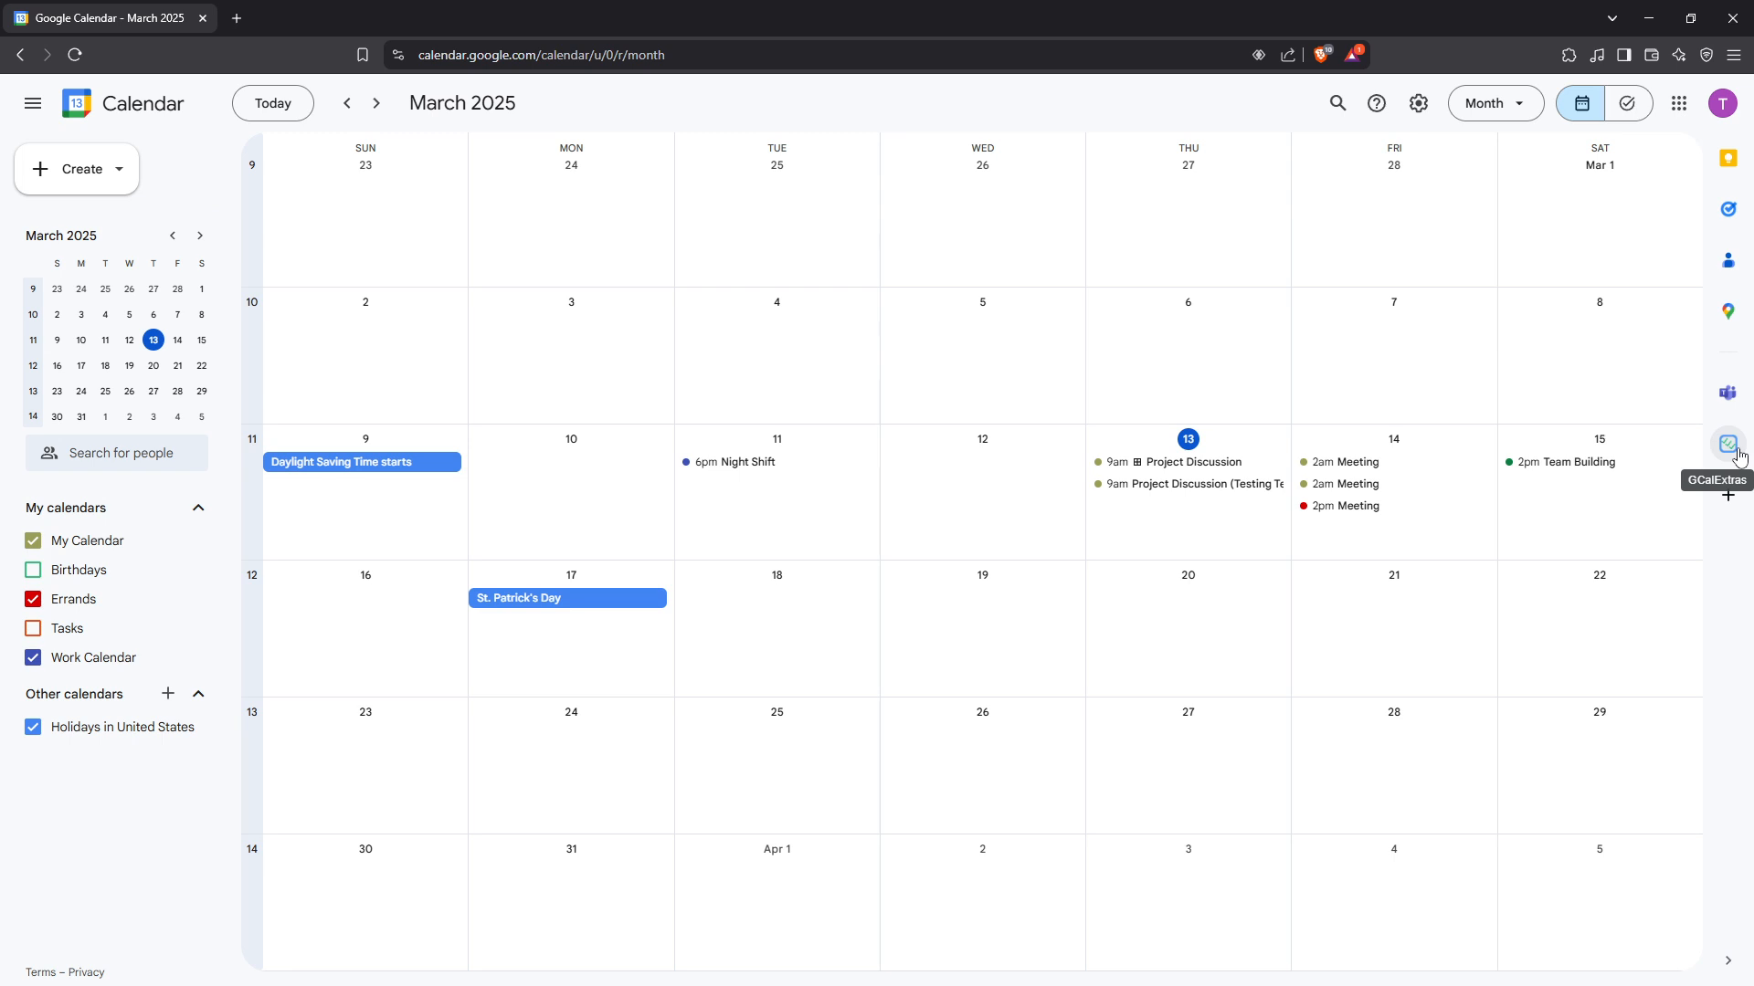
click(1727, 443)
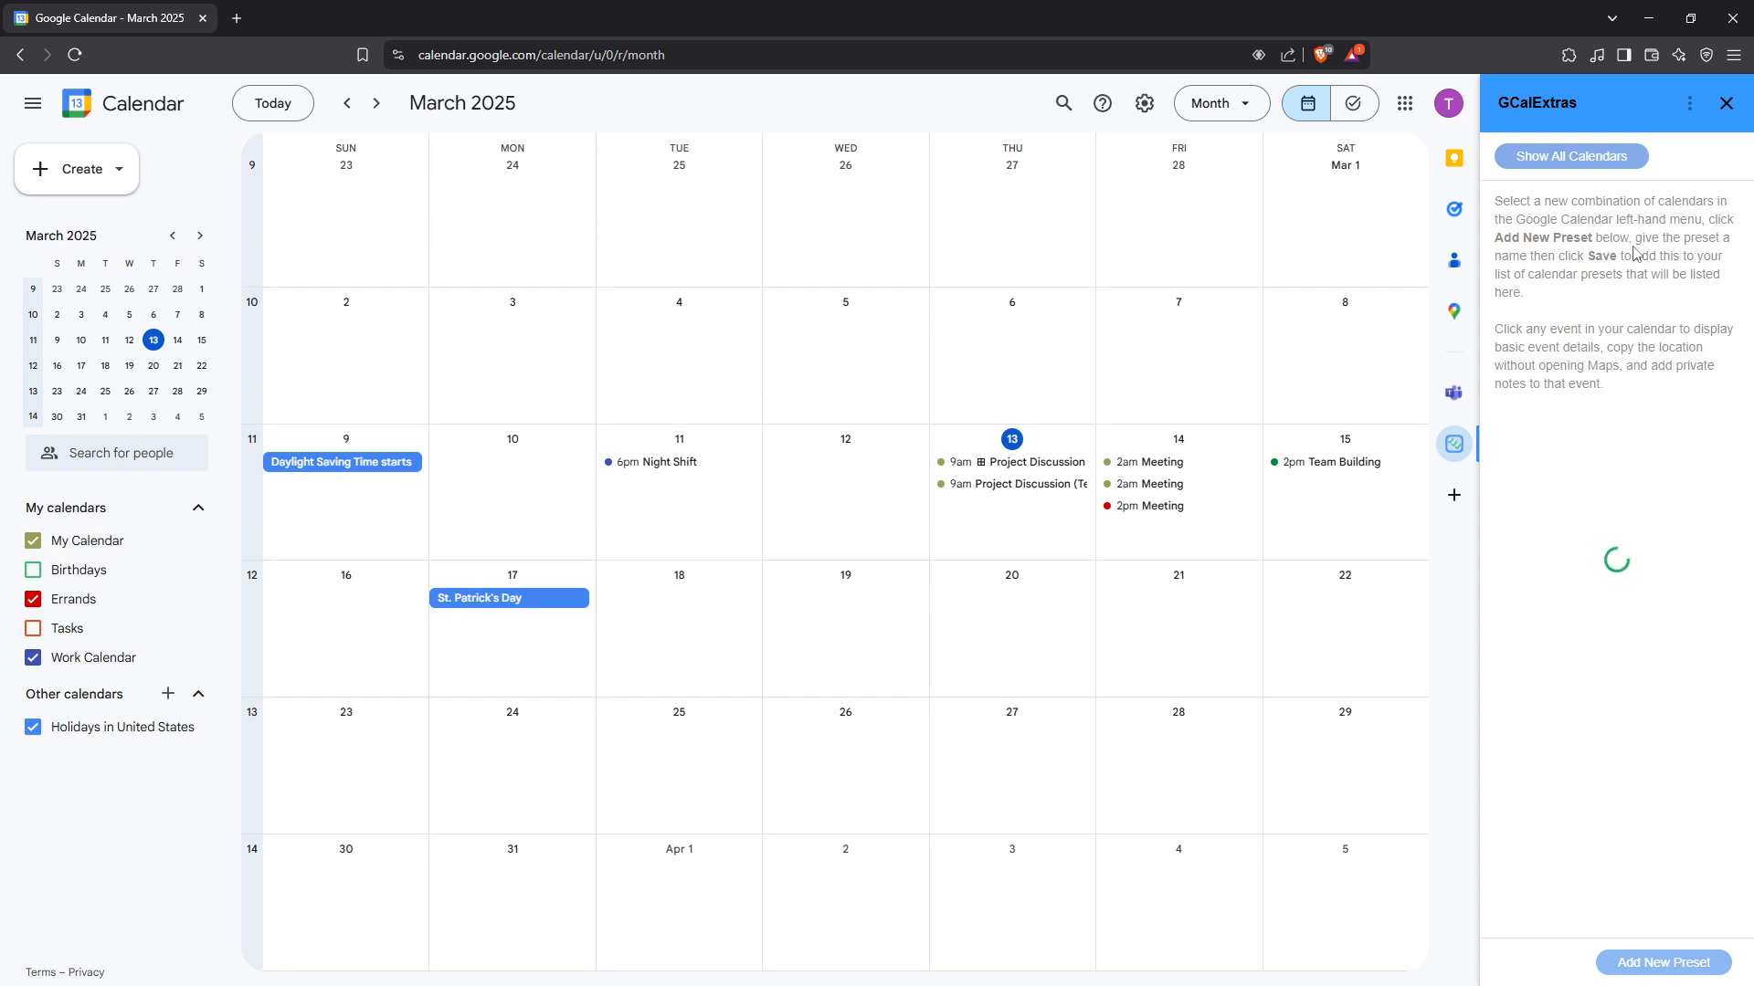
click(1571, 156)
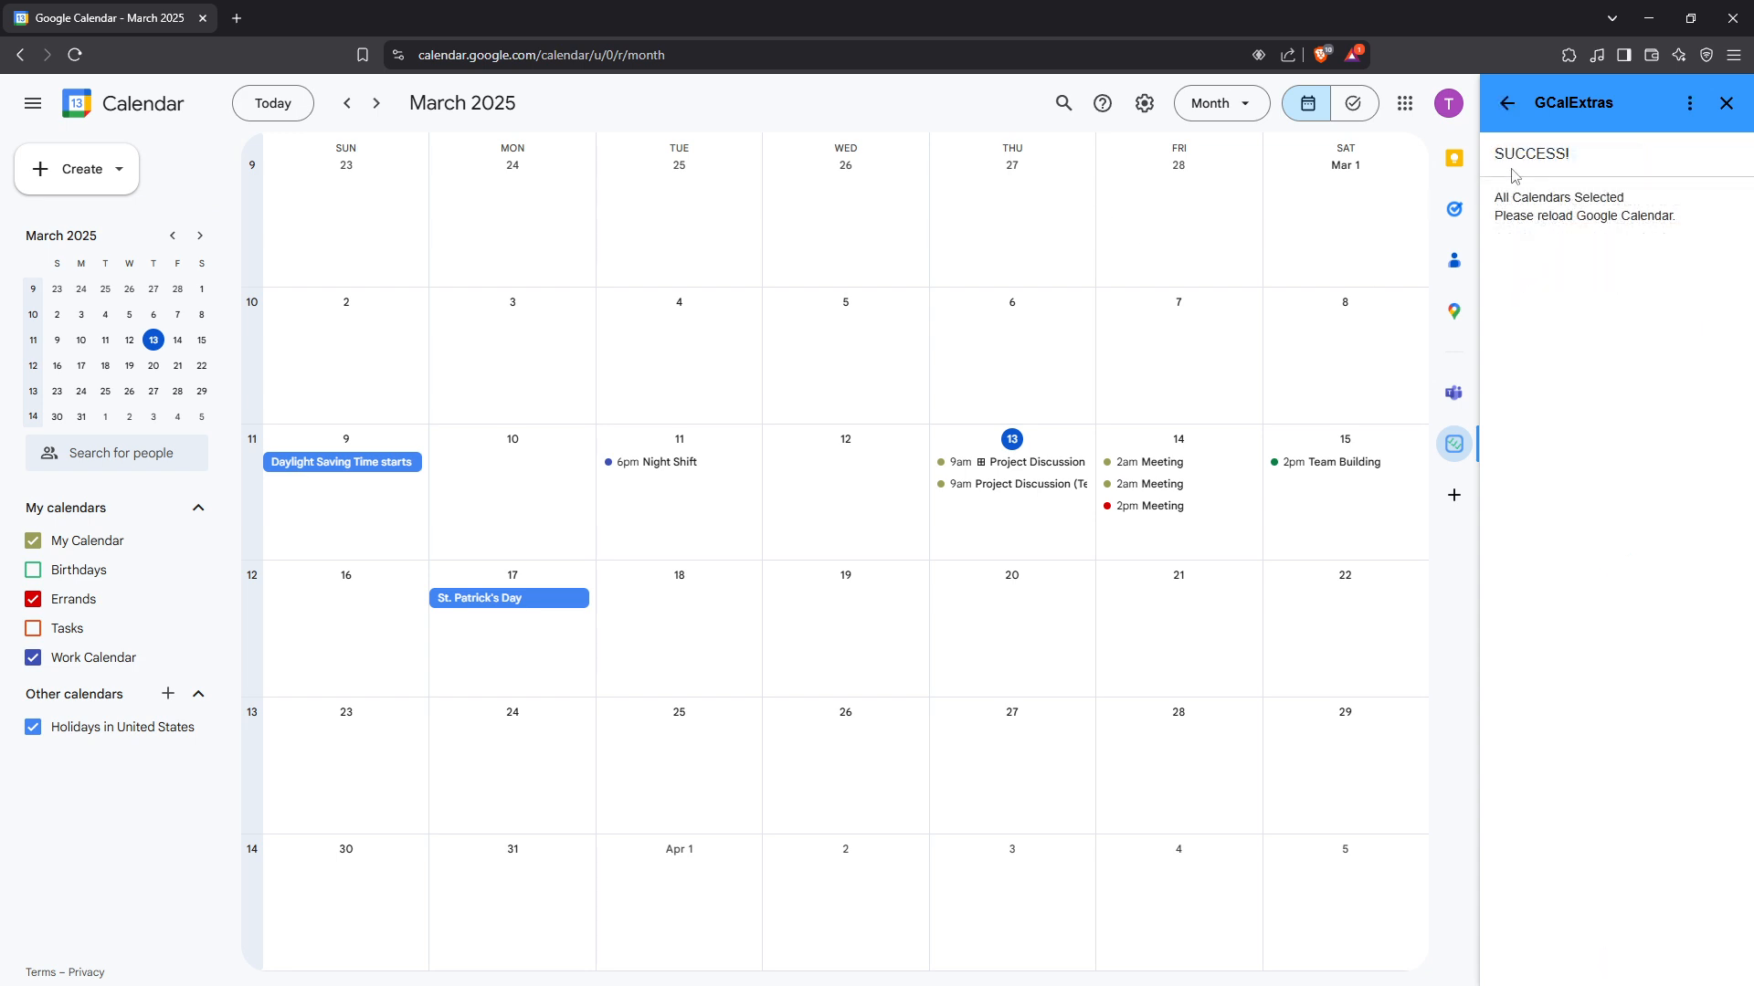
click(77, 57)
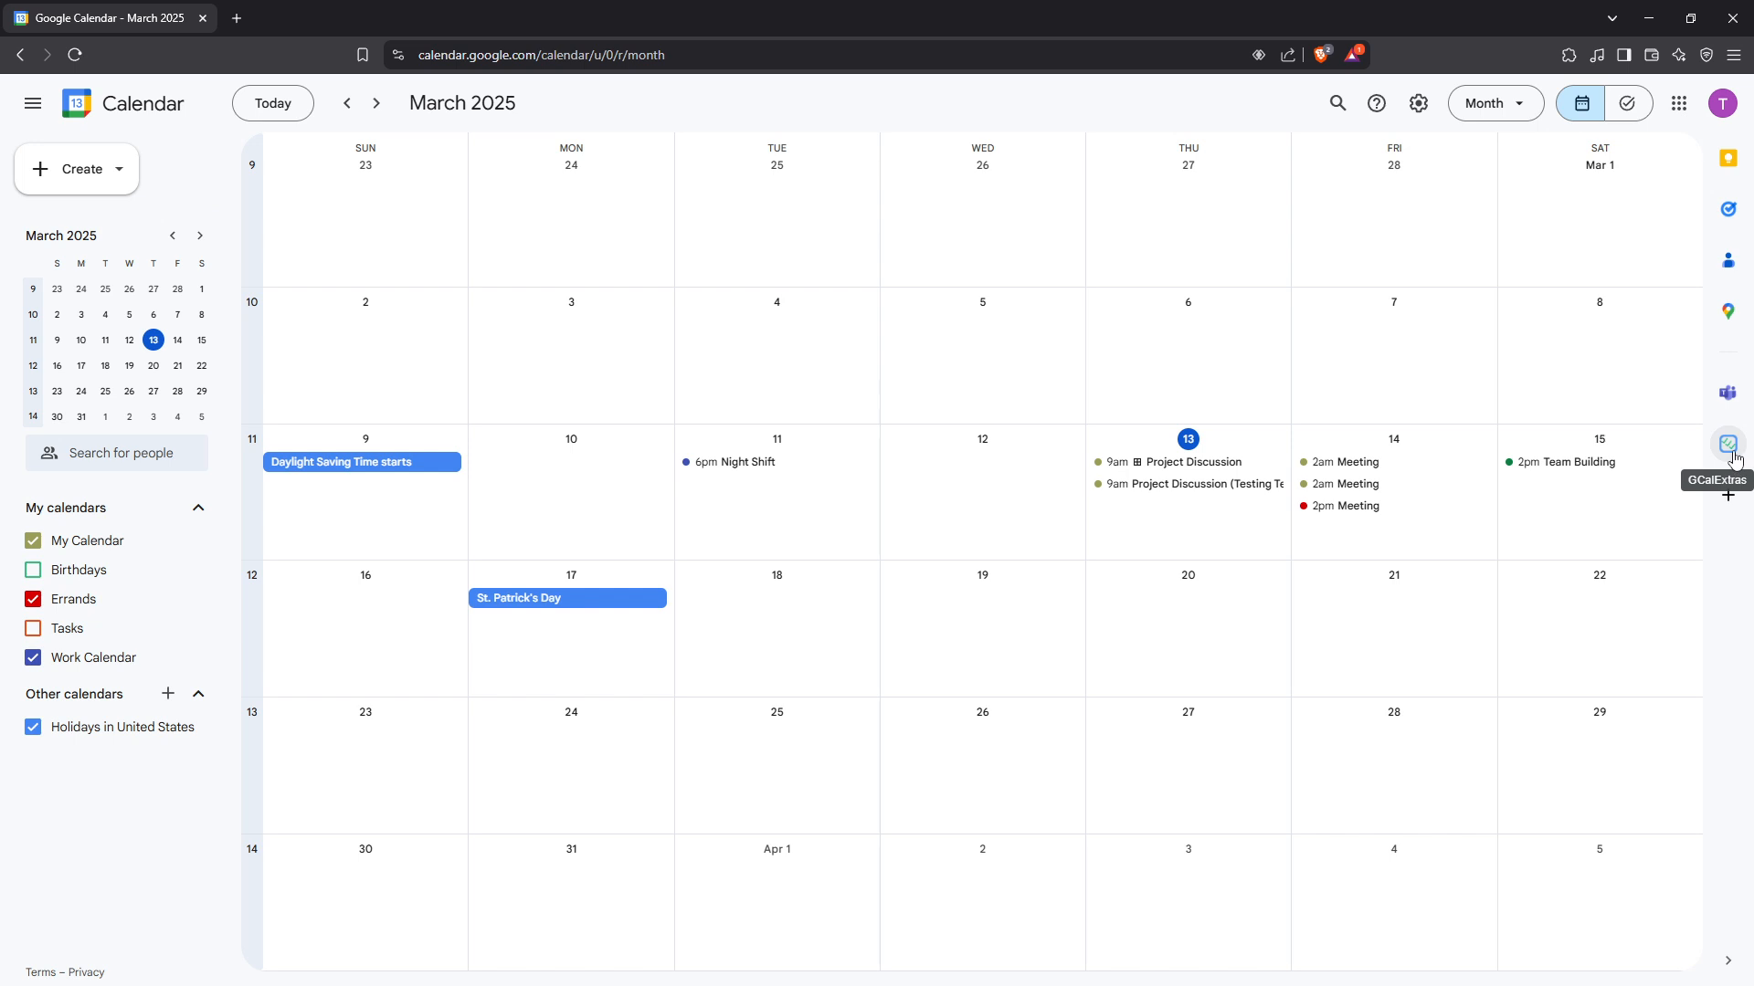
Reopen GCalExtras and choose Copy/Move events from its three-dot menu.
click(1727, 444)
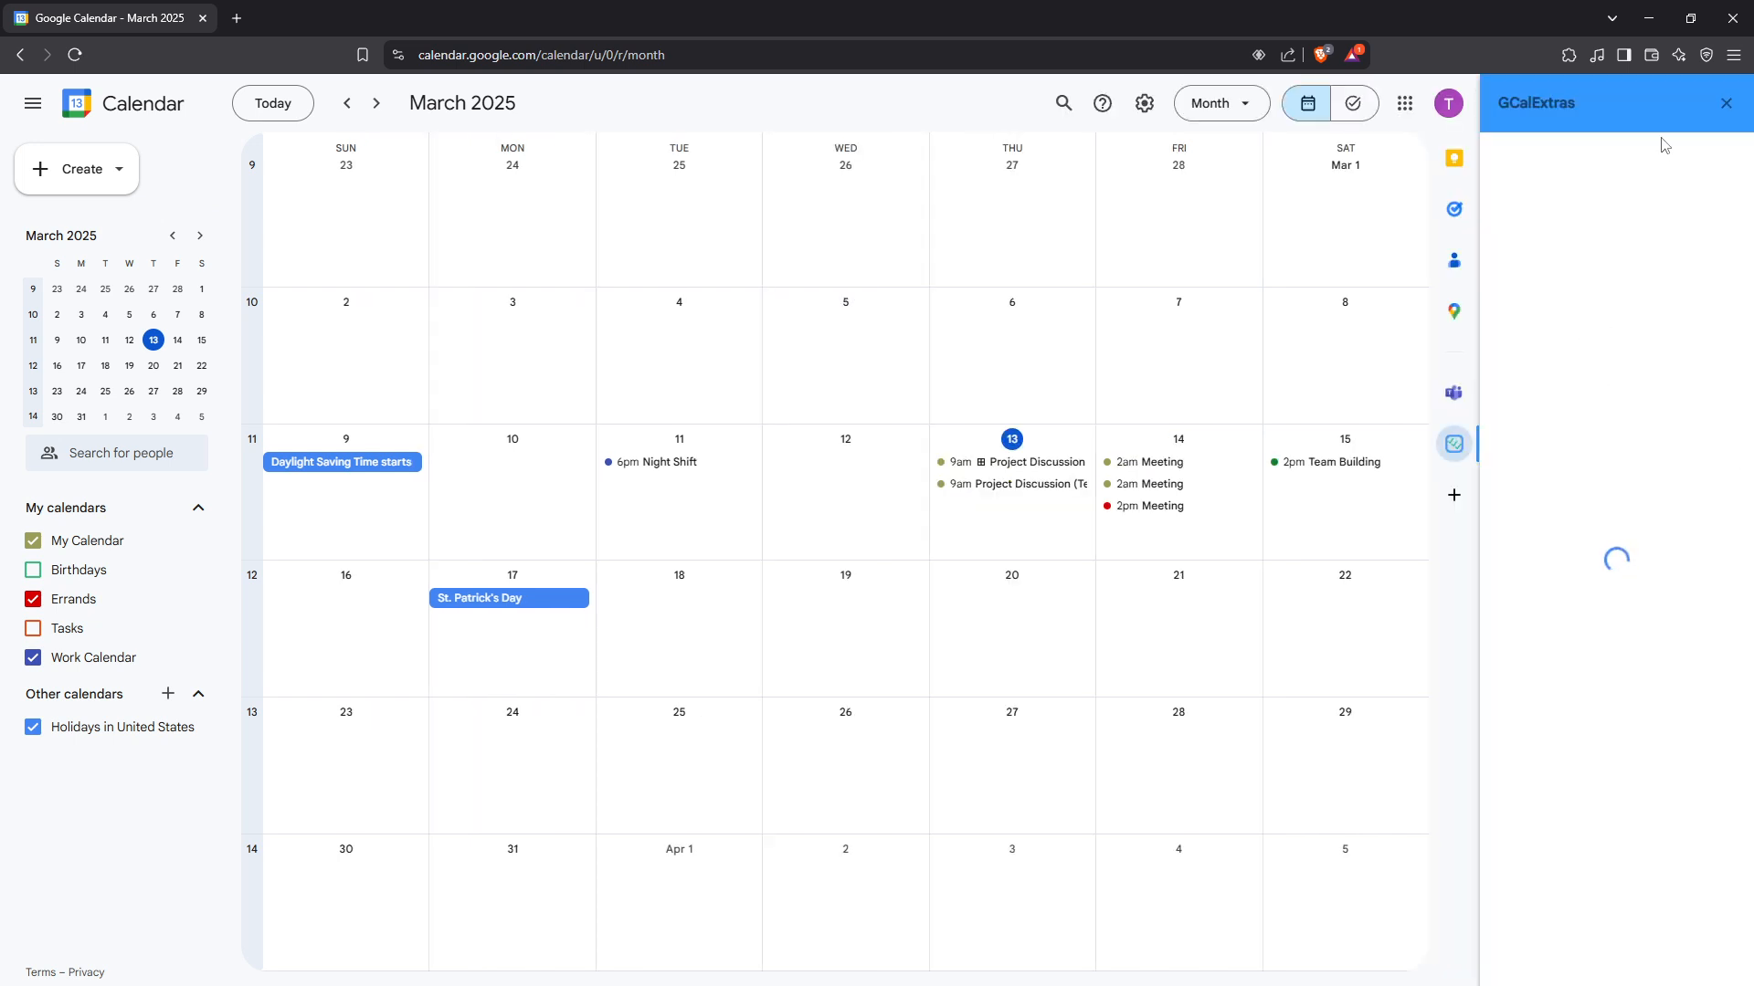
click(1698, 104)
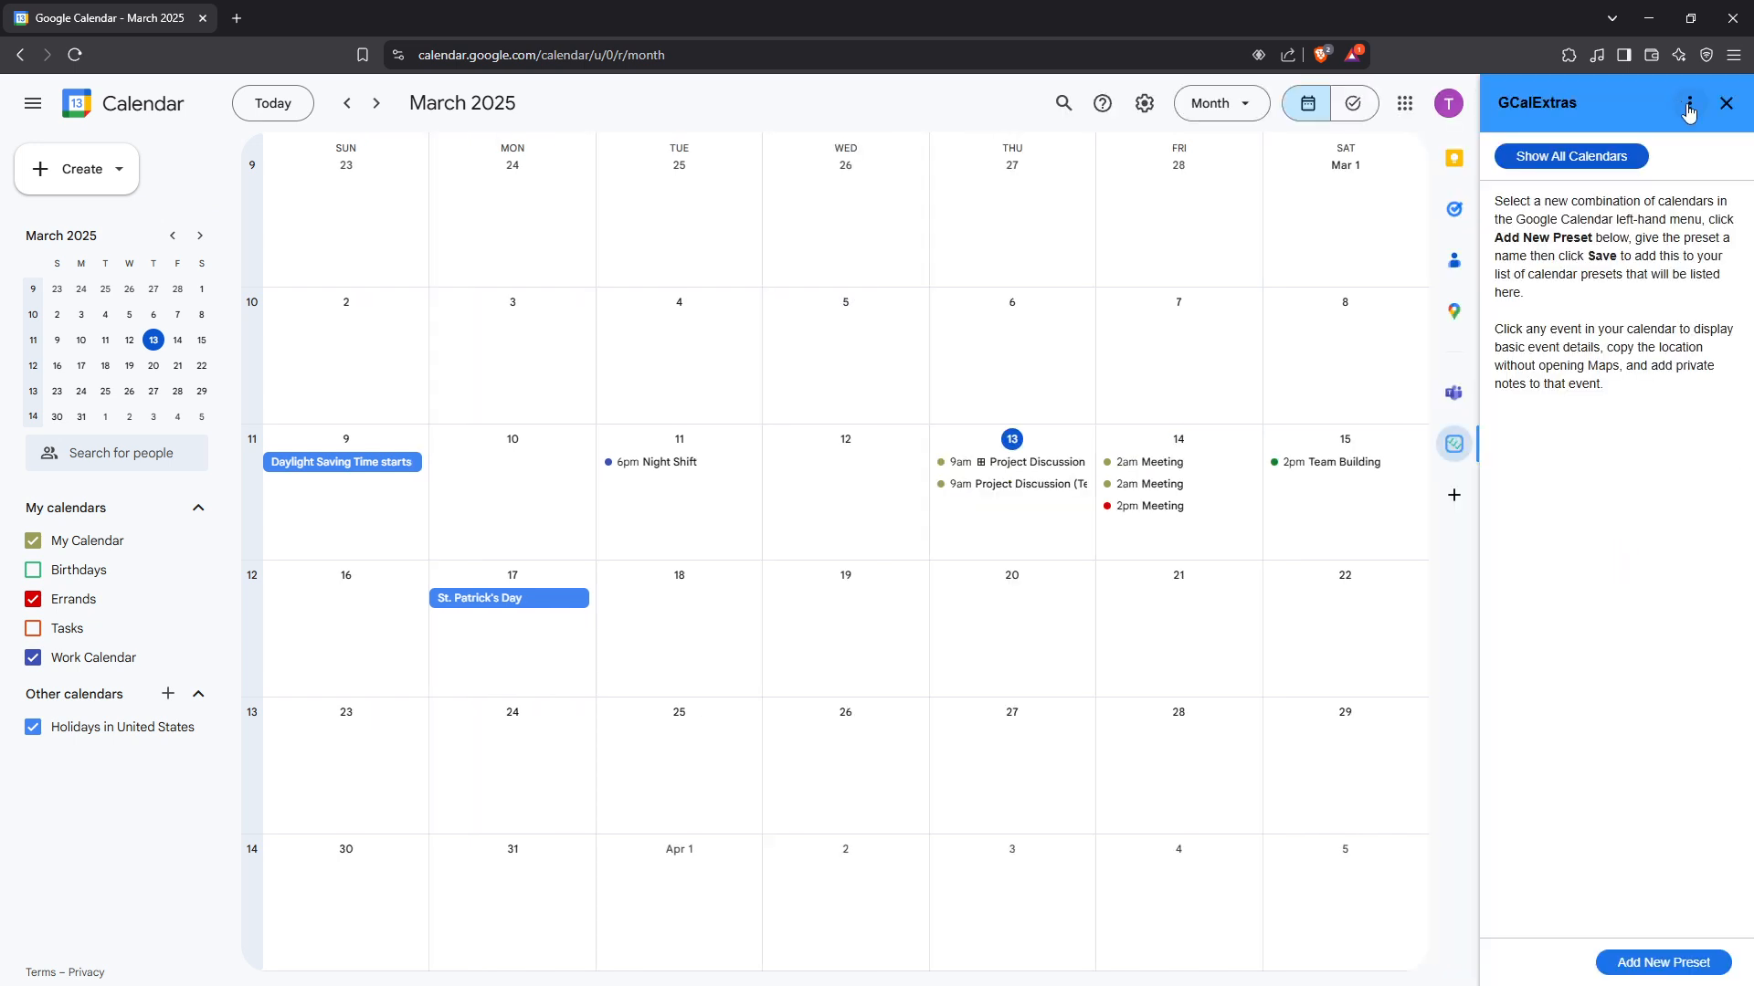
click(1689, 103)
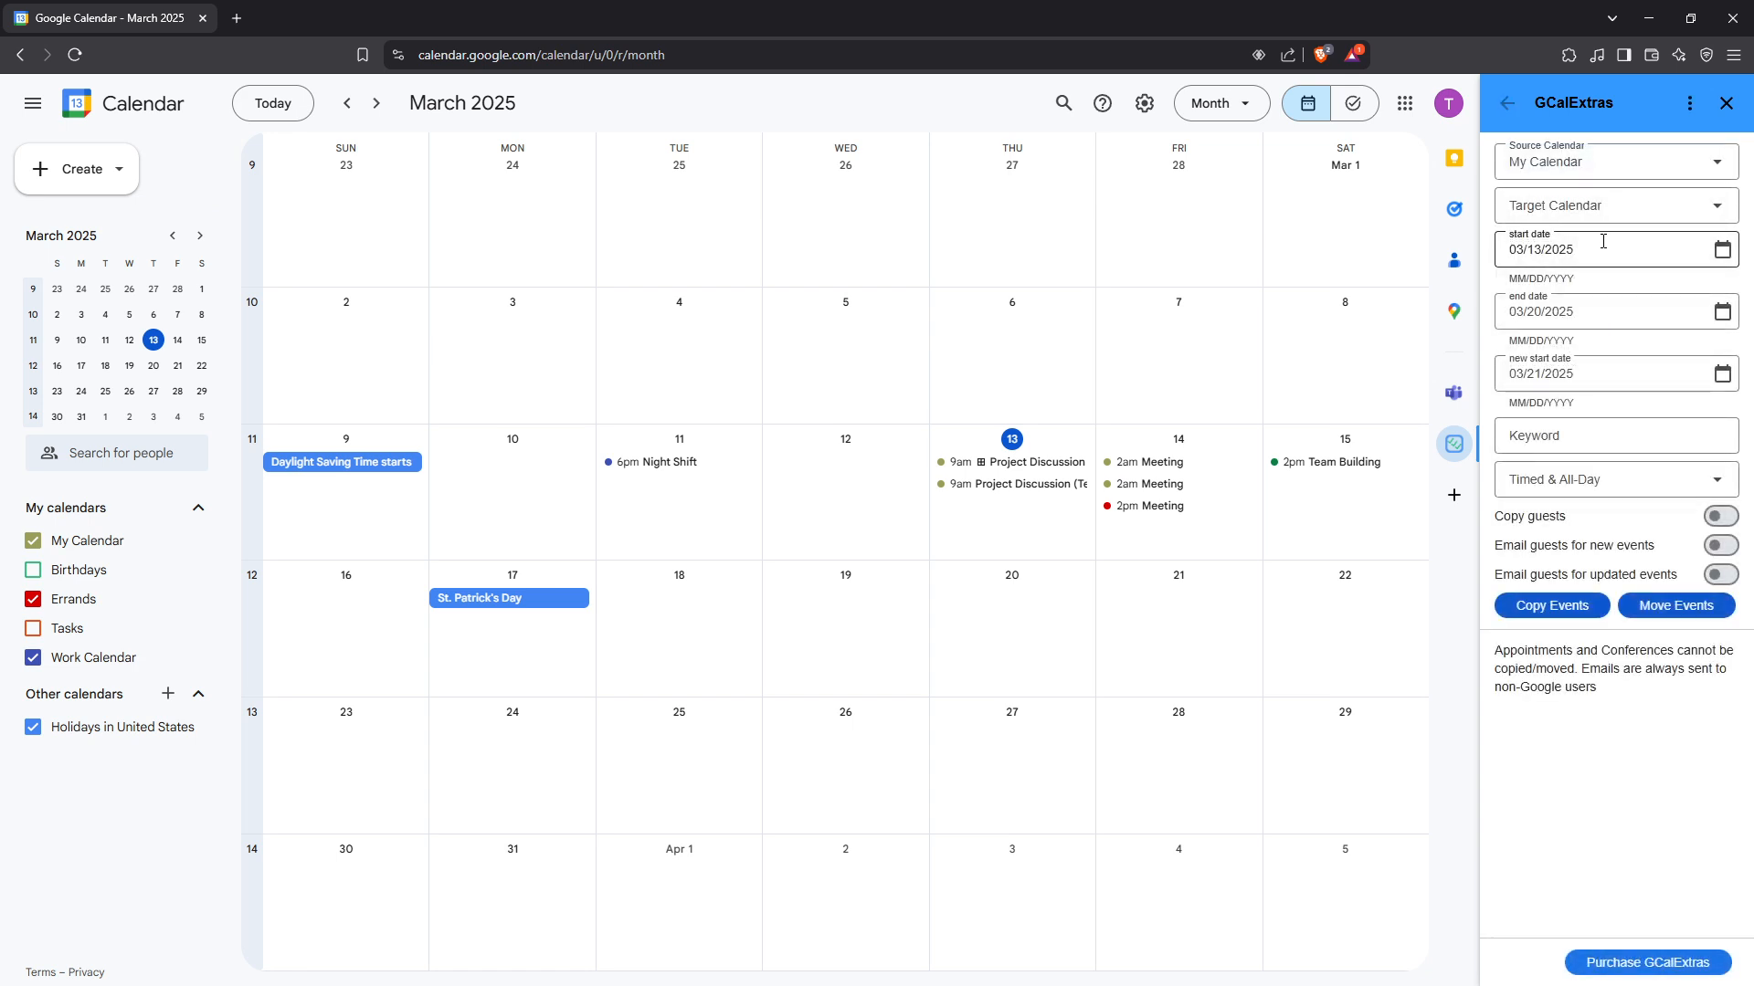
Choose My Calendar as source and target, then edit the start date to 03/11/2025.
click(1616, 161)
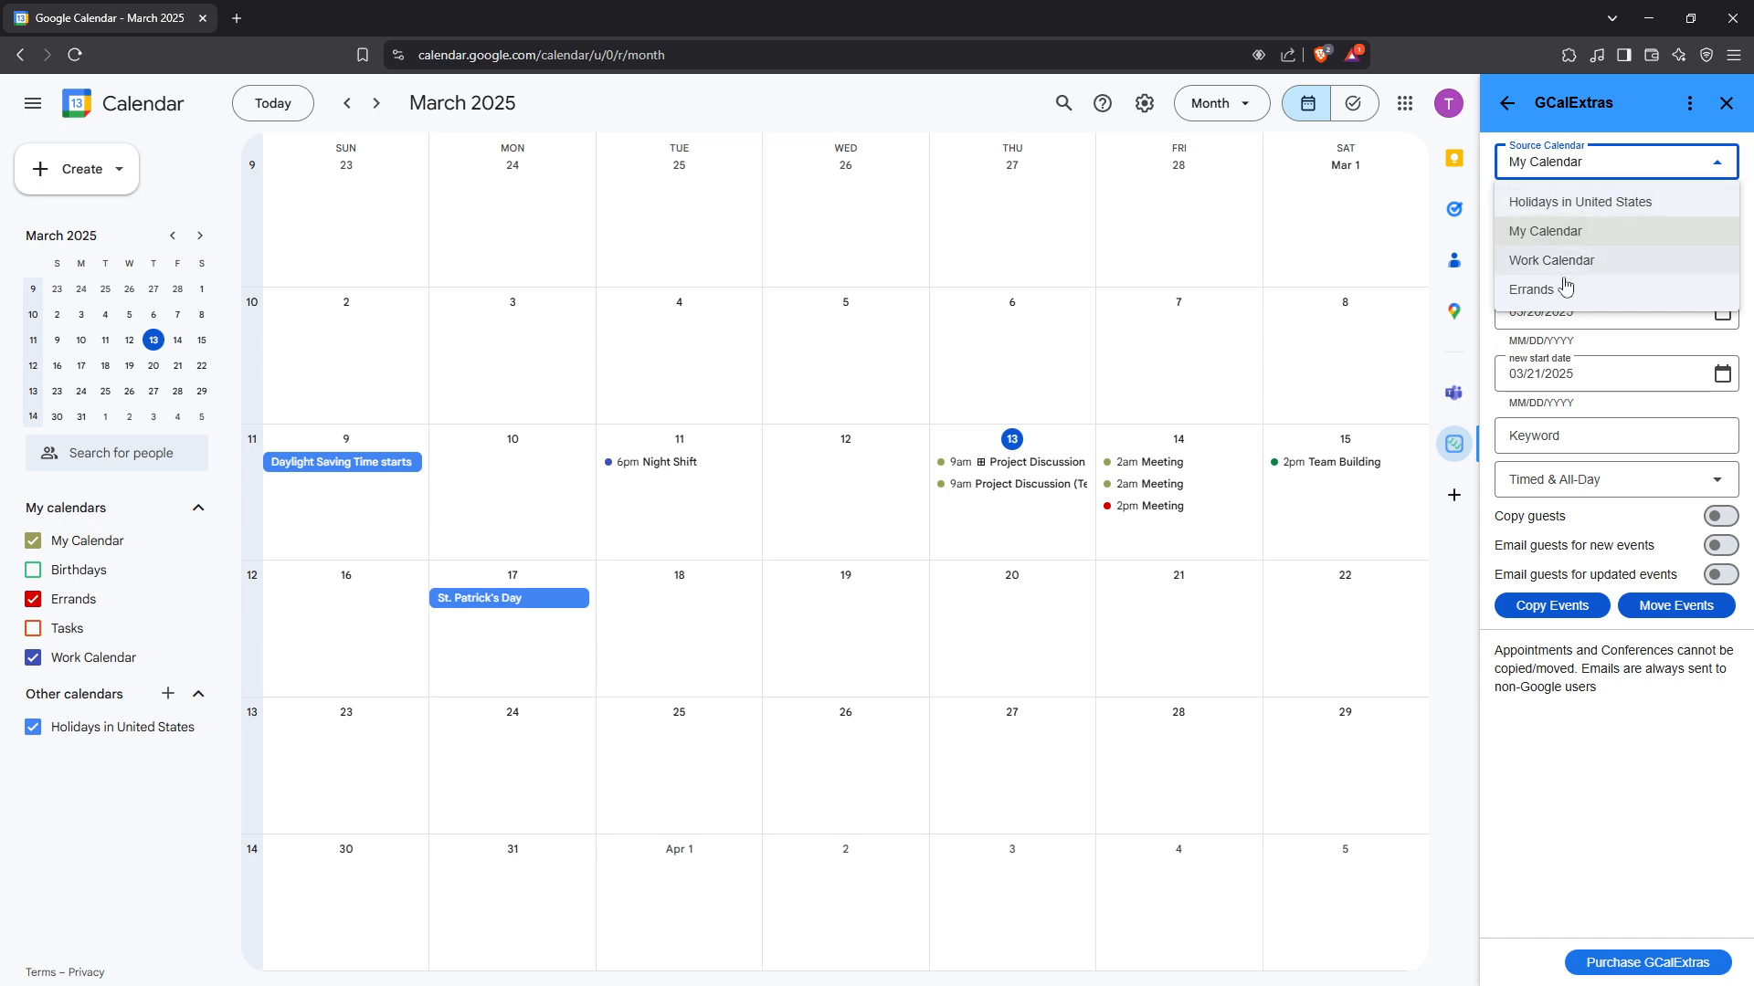
click(1543, 231)
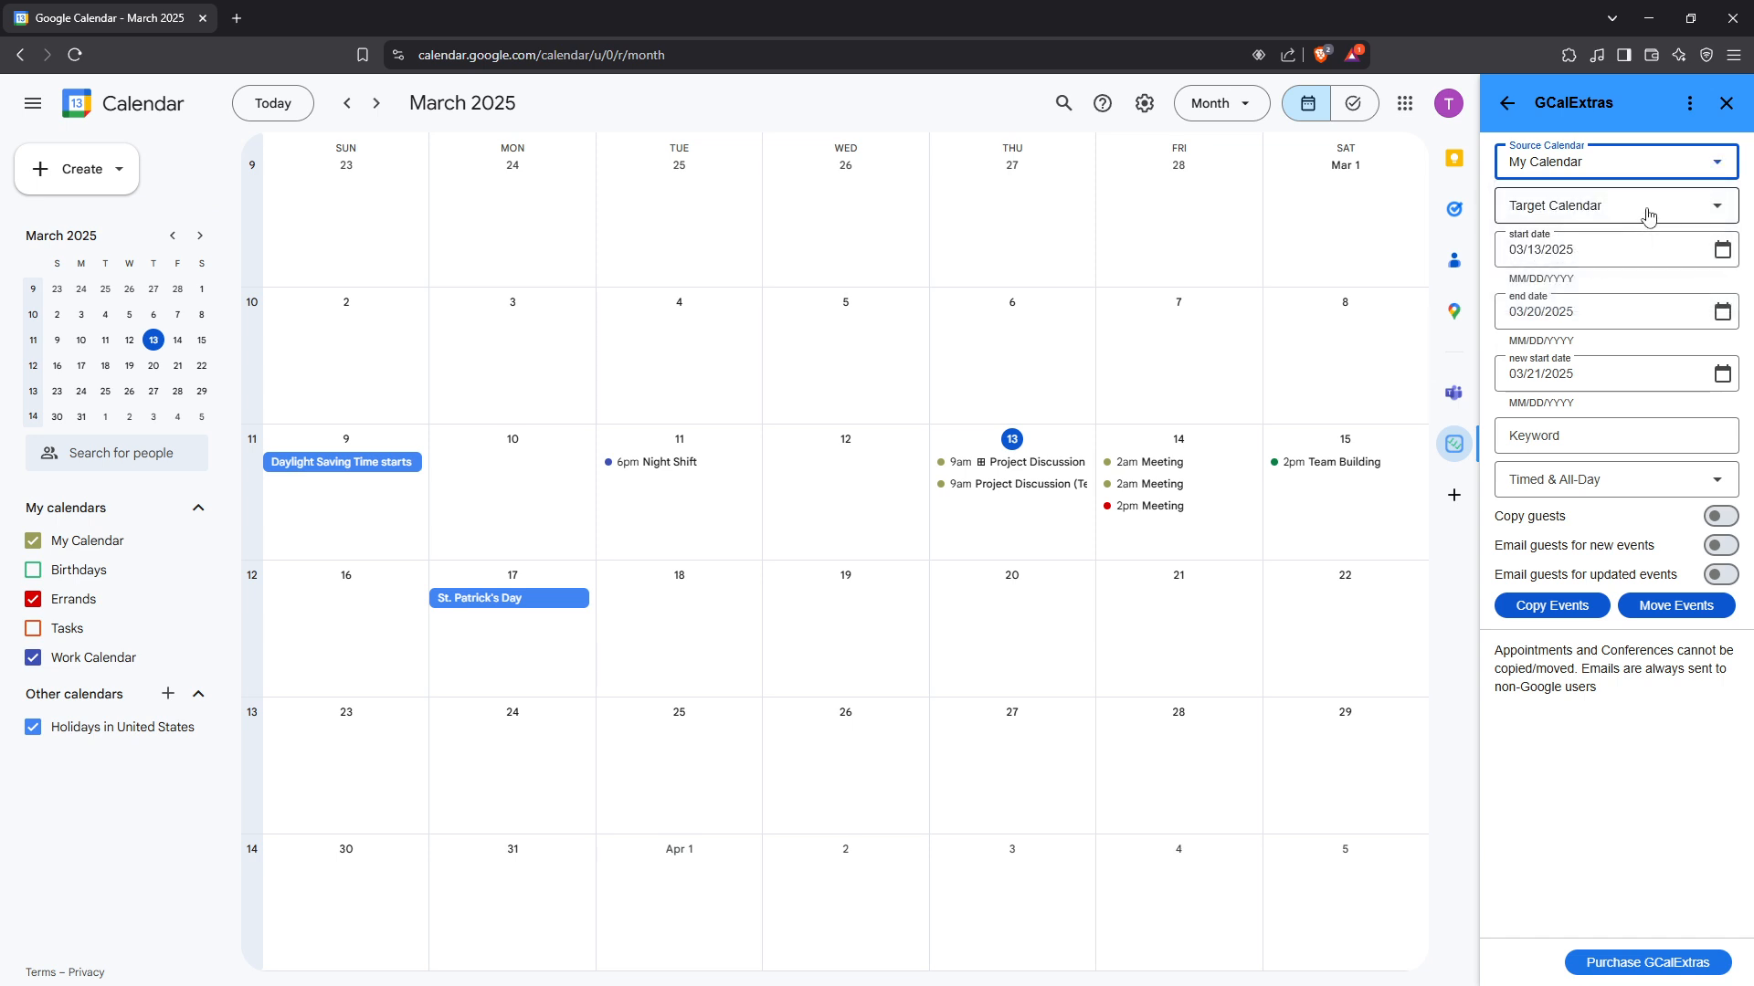
click(1616, 205)
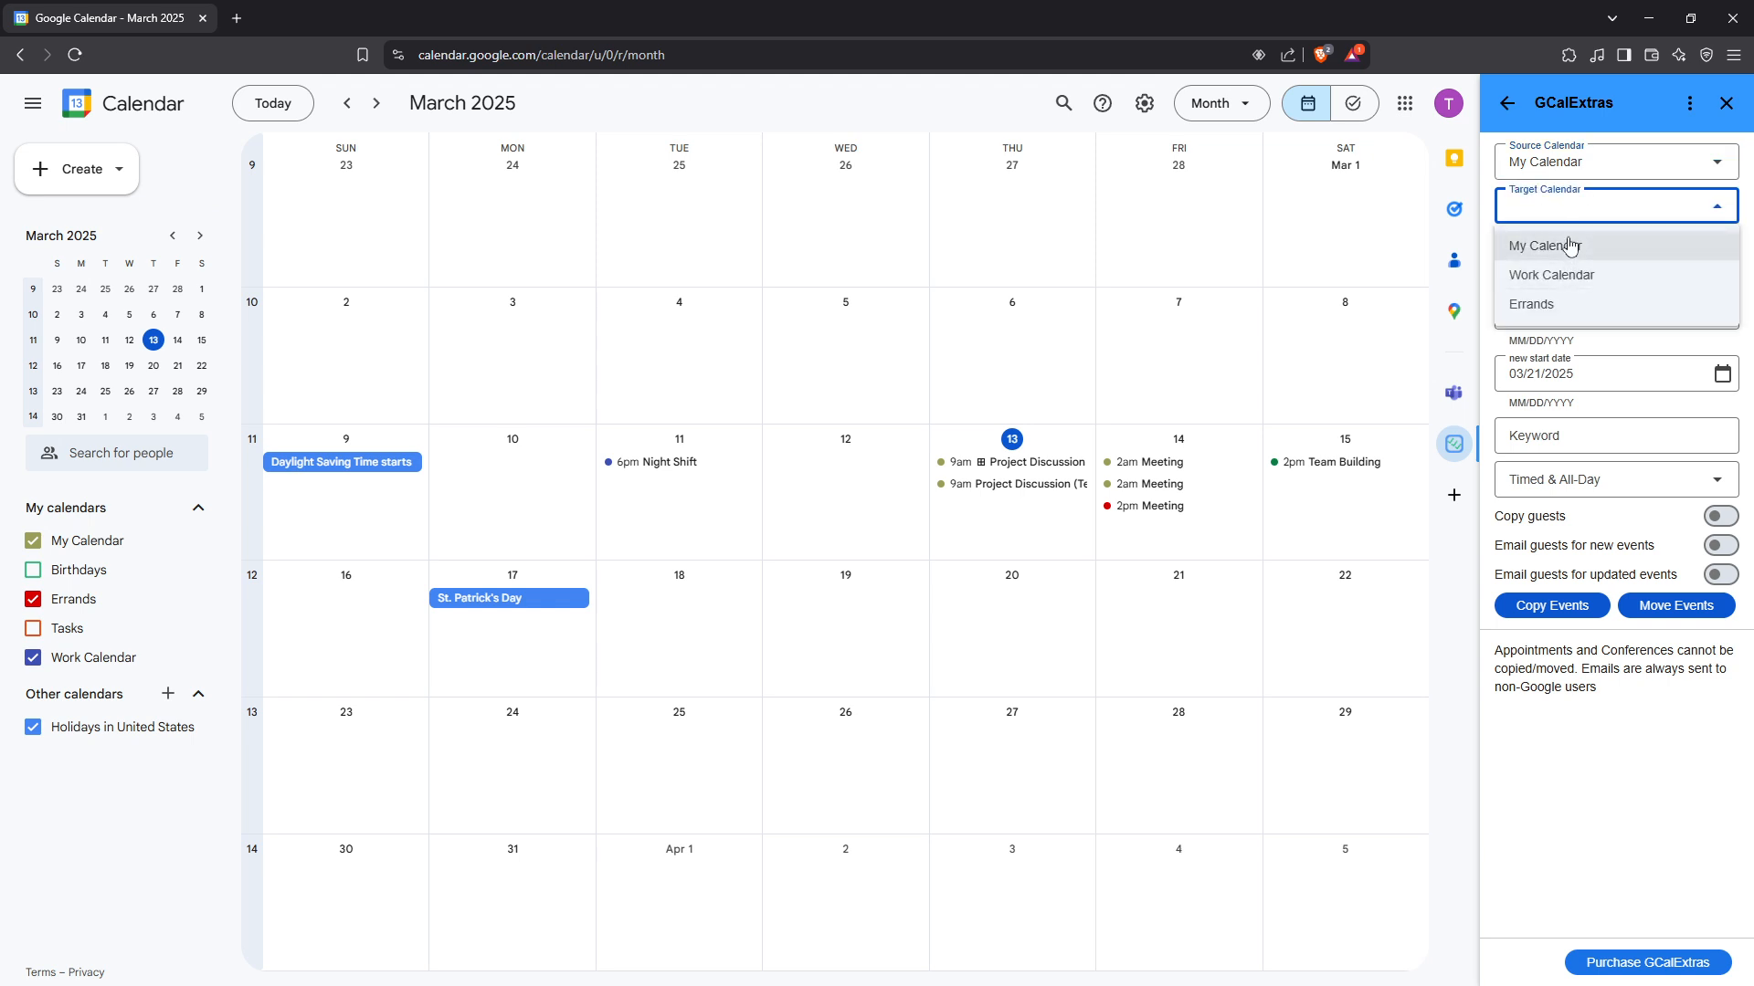
click(1543, 246)
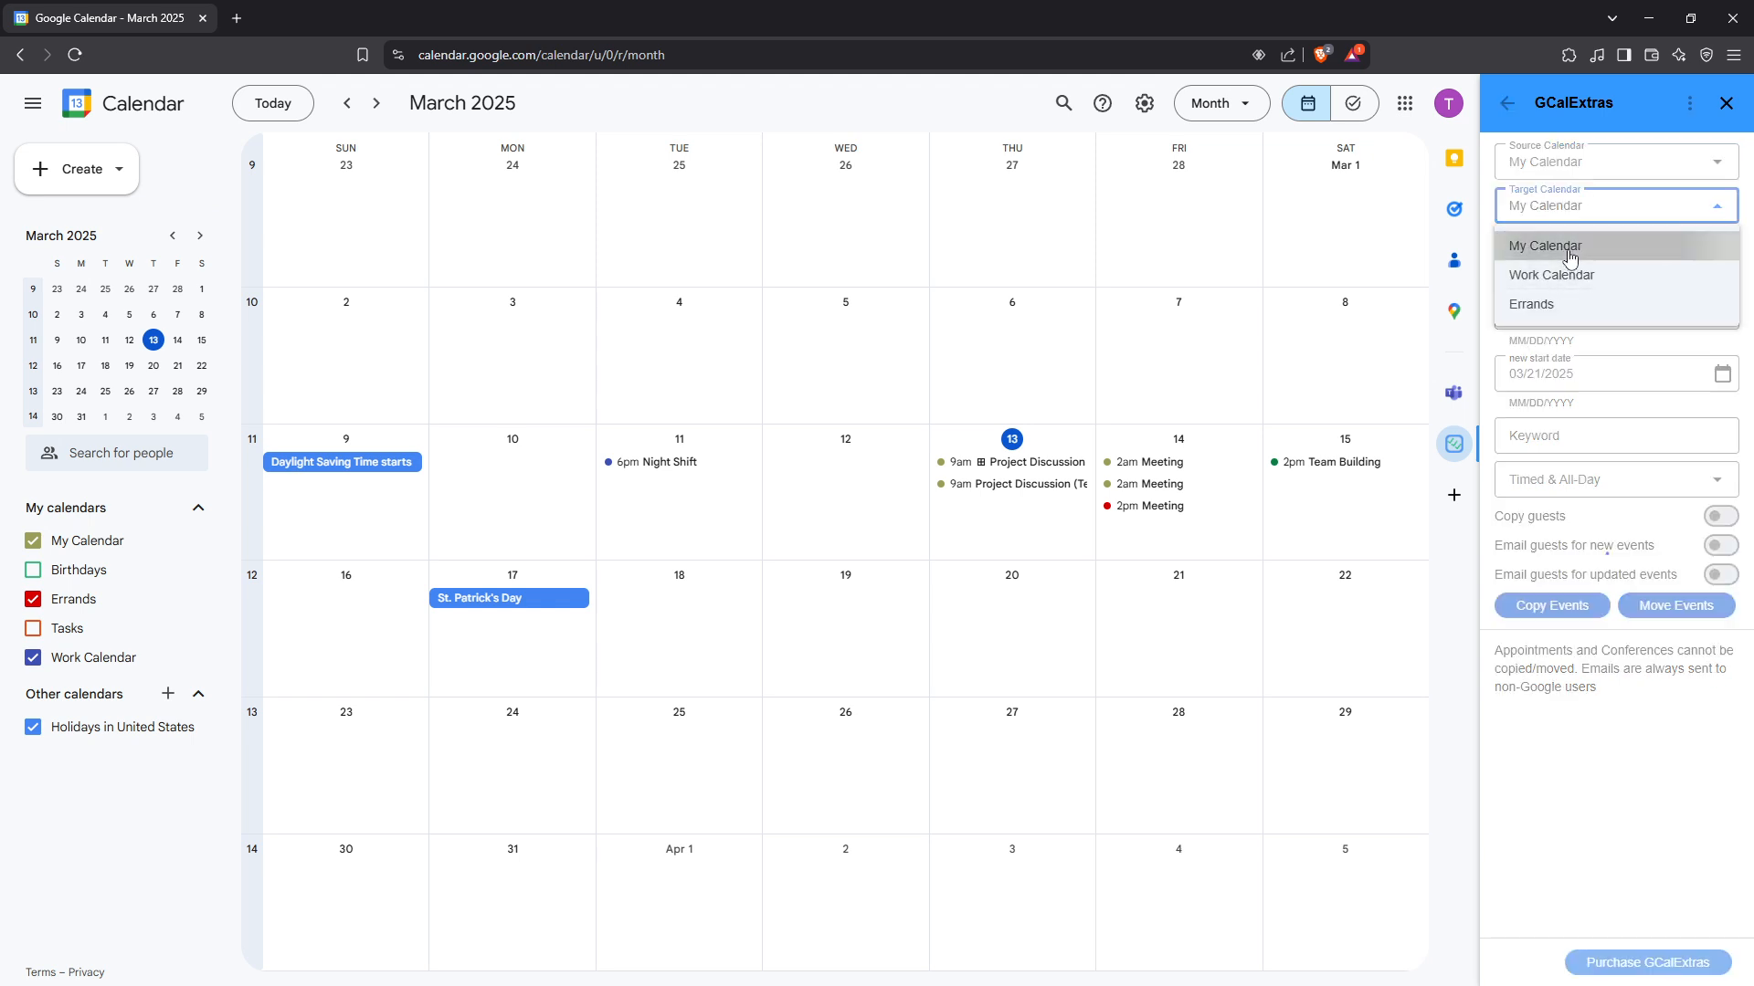
click(1544, 245)
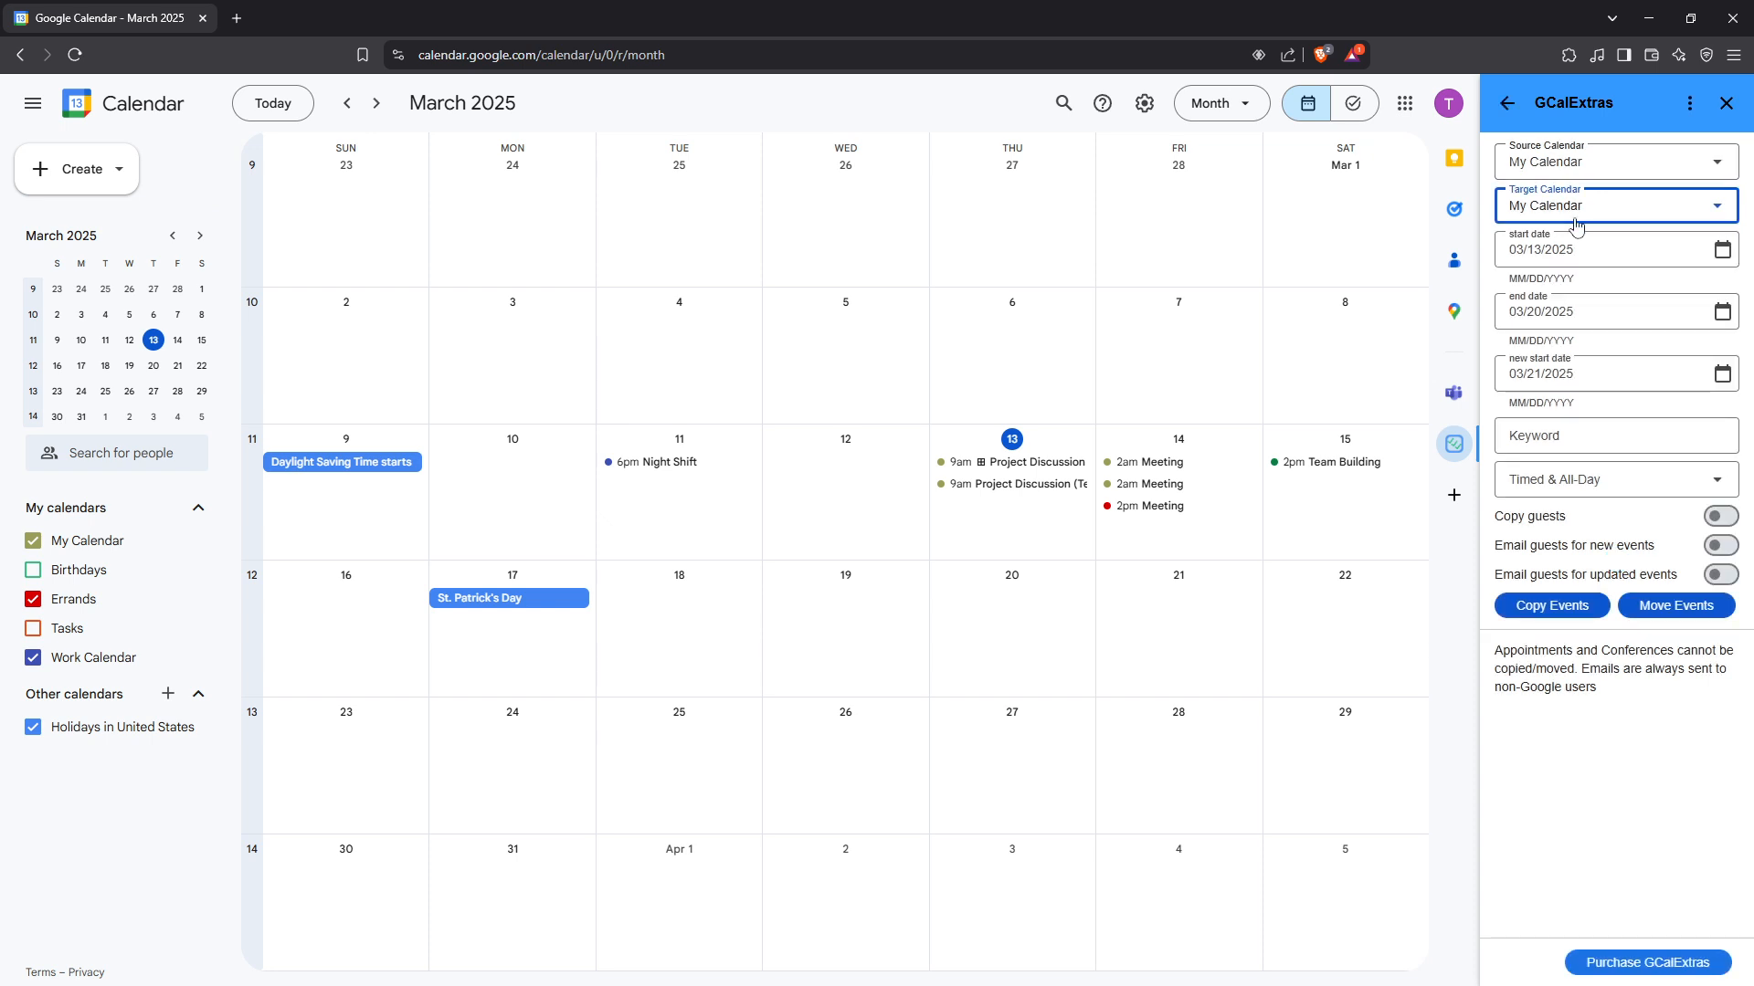
click(1576, 249)
text(1)
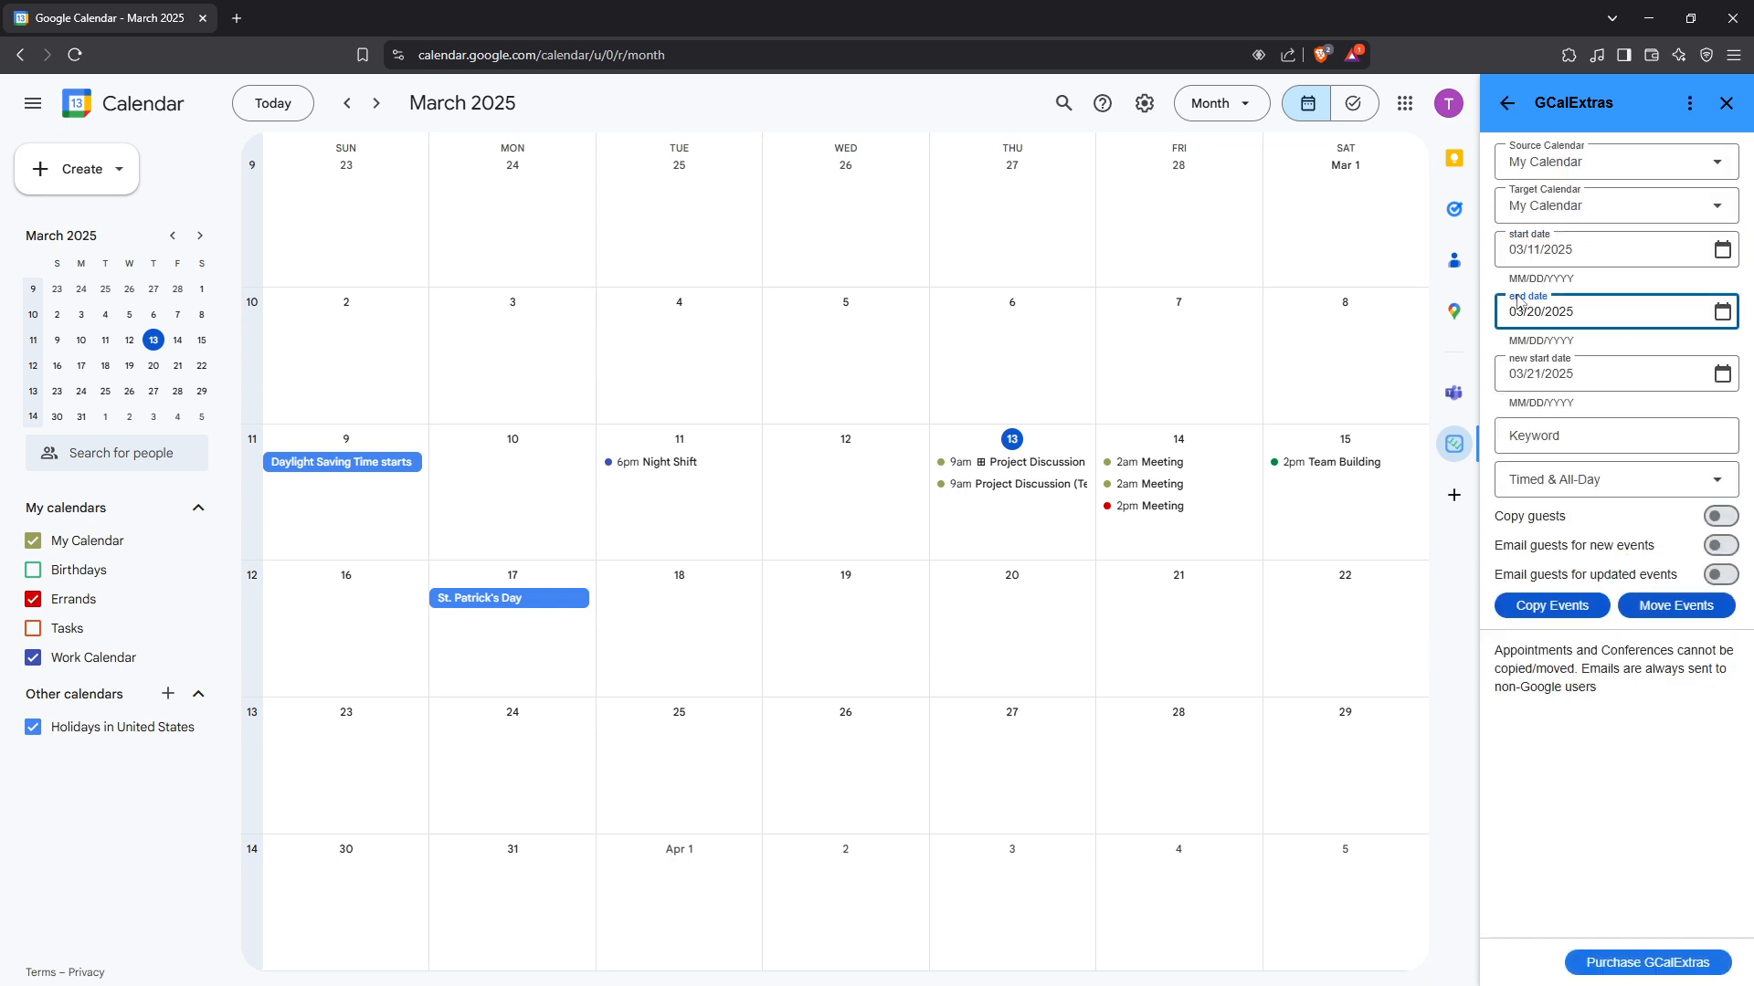
triple_click(1542, 312)
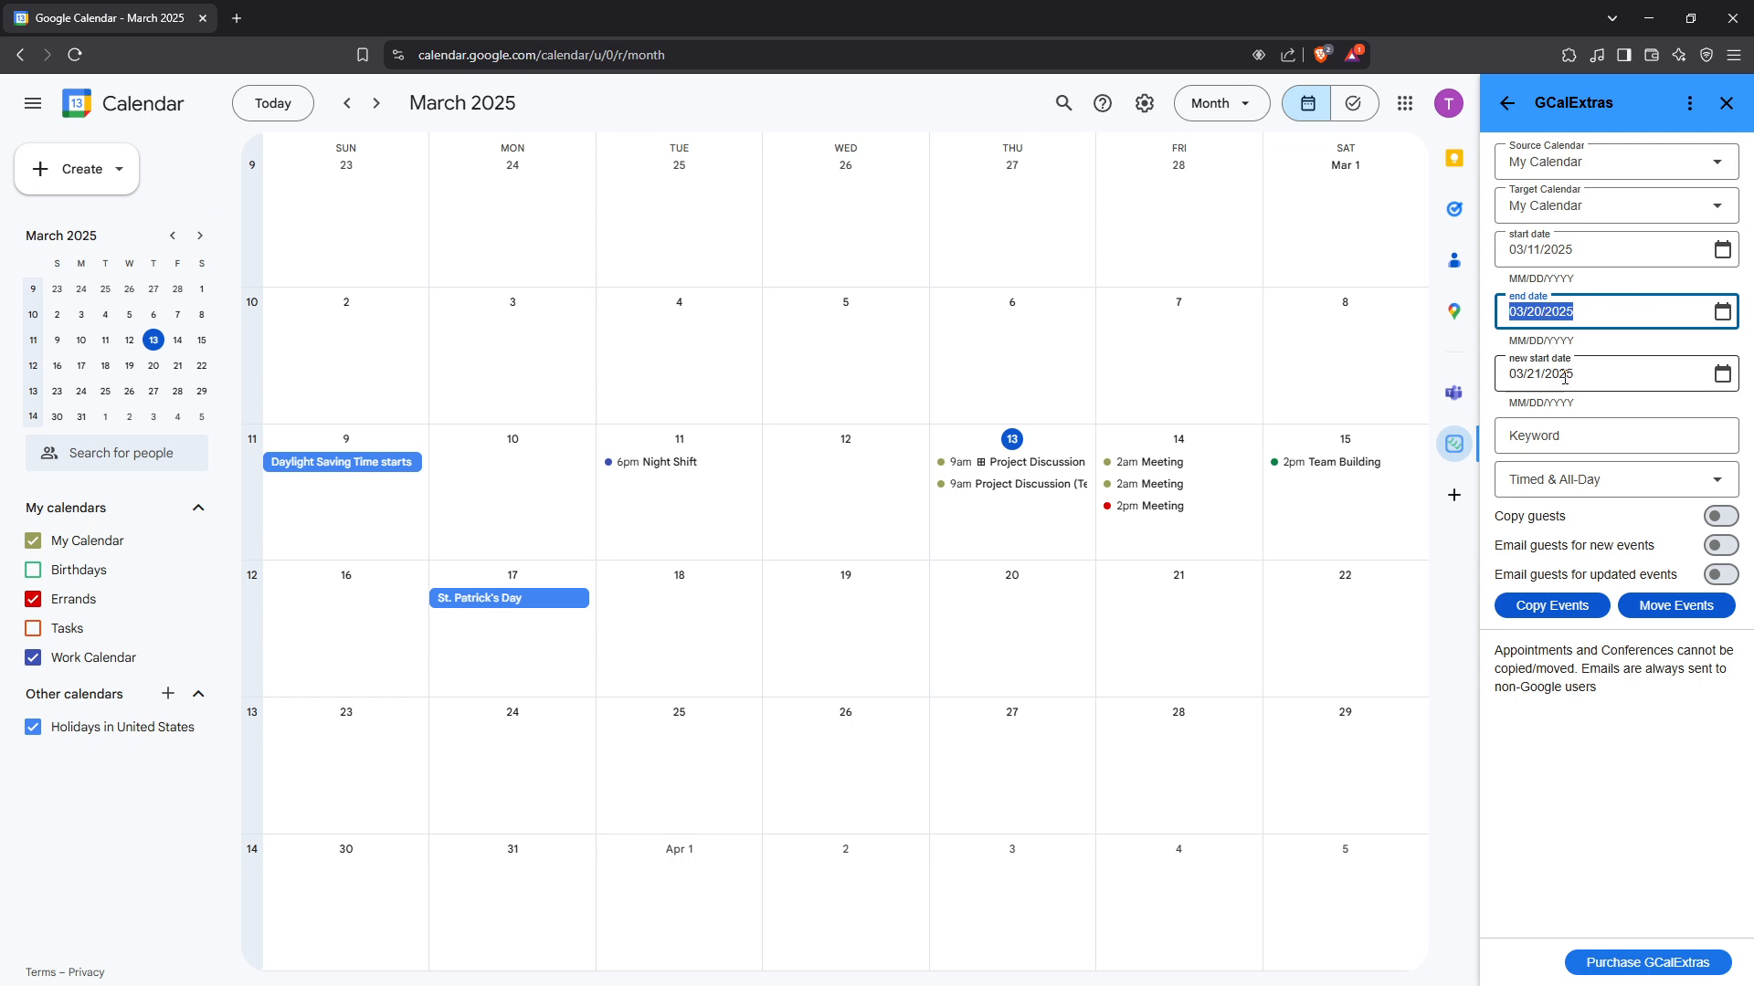
click(1566, 374)
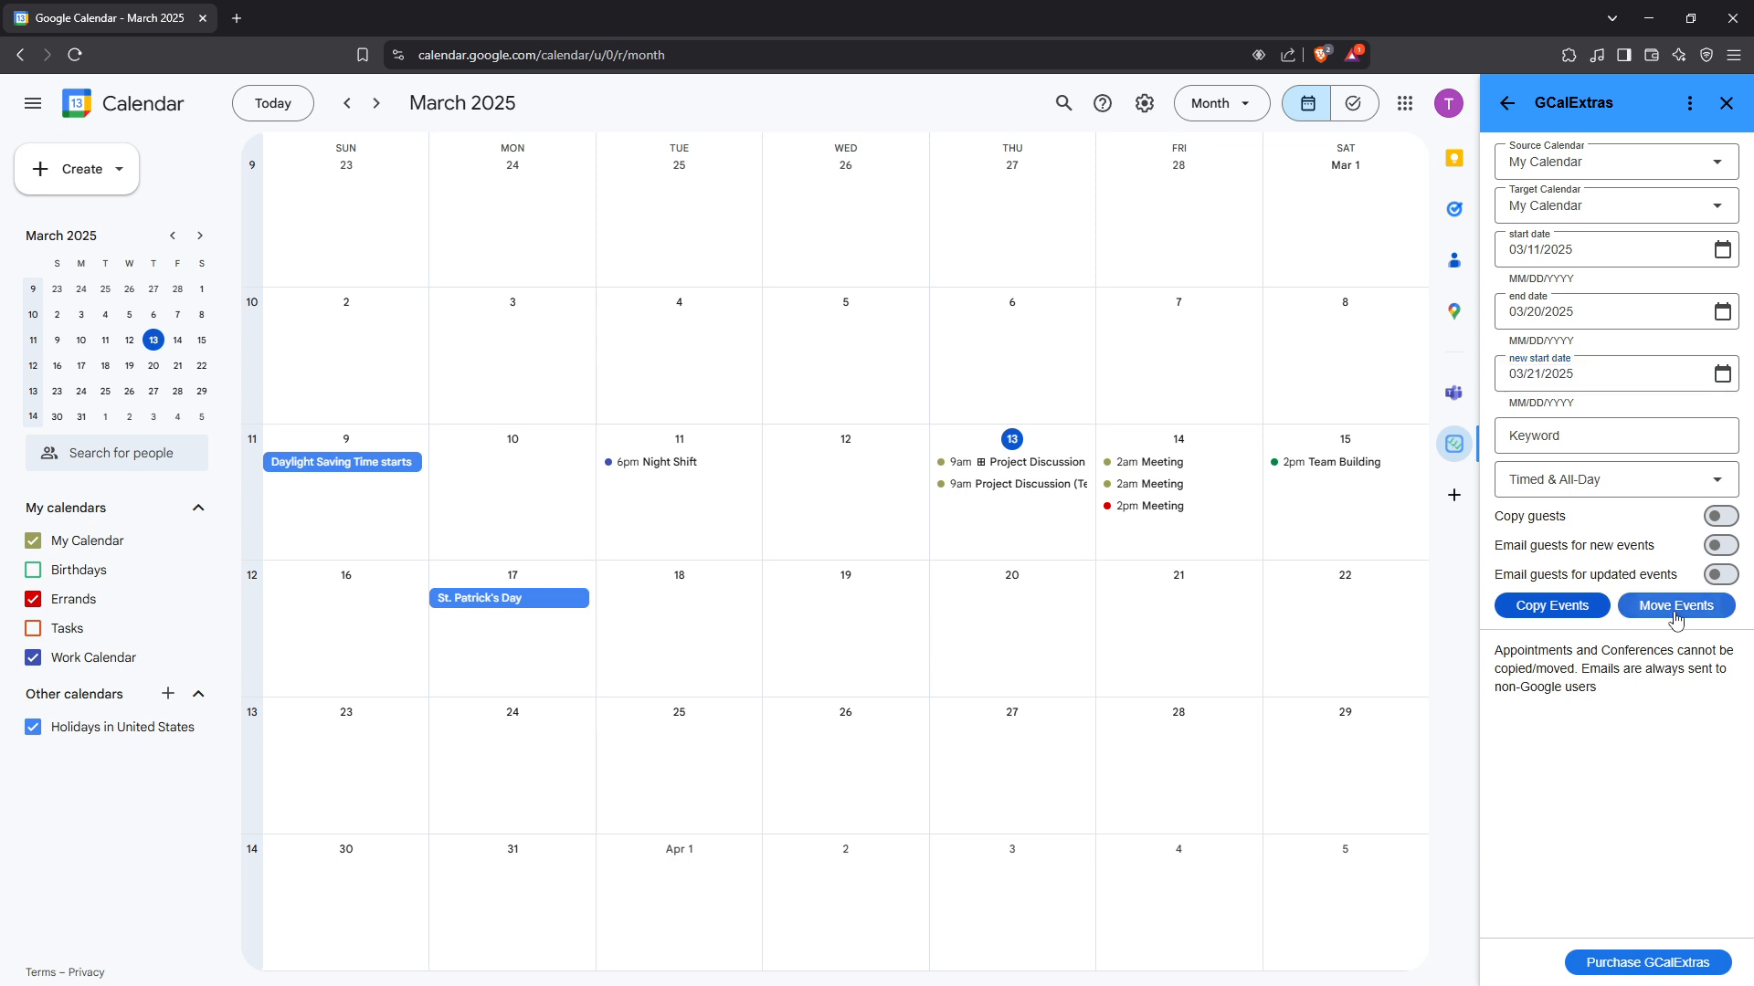
click(1676, 605)
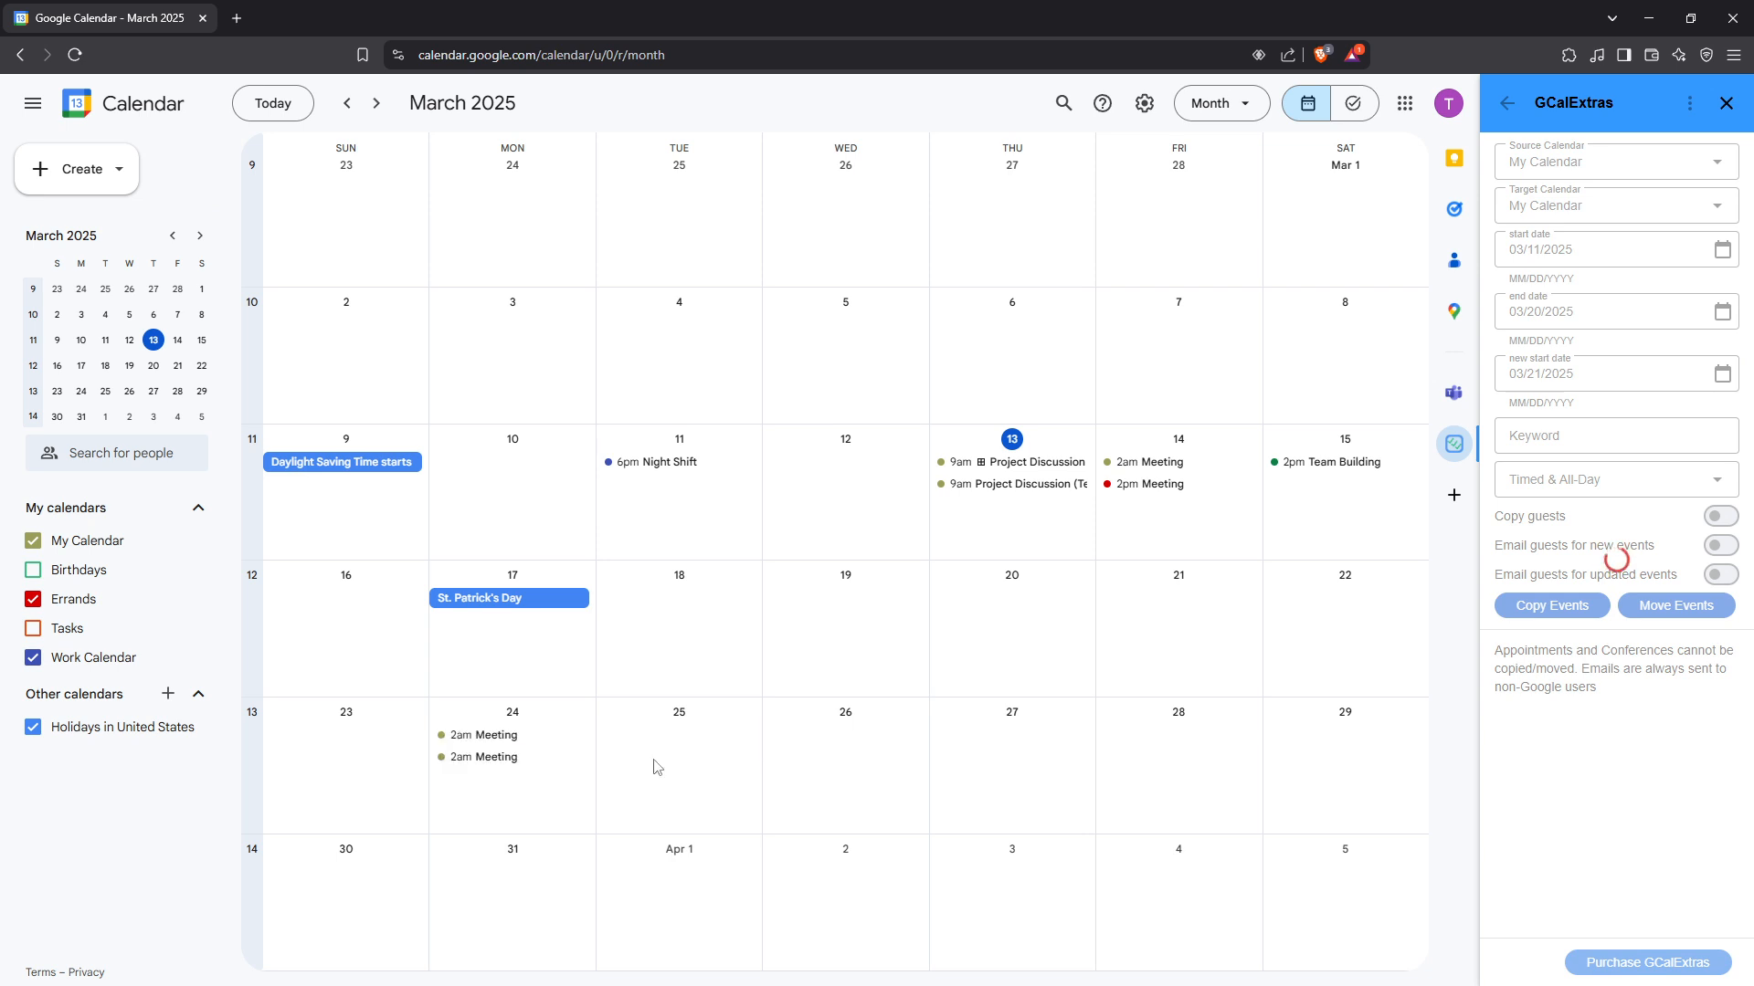
Run Move Events to shift the March 11–20 events, getting '3 events moved'.
click(1675, 605)
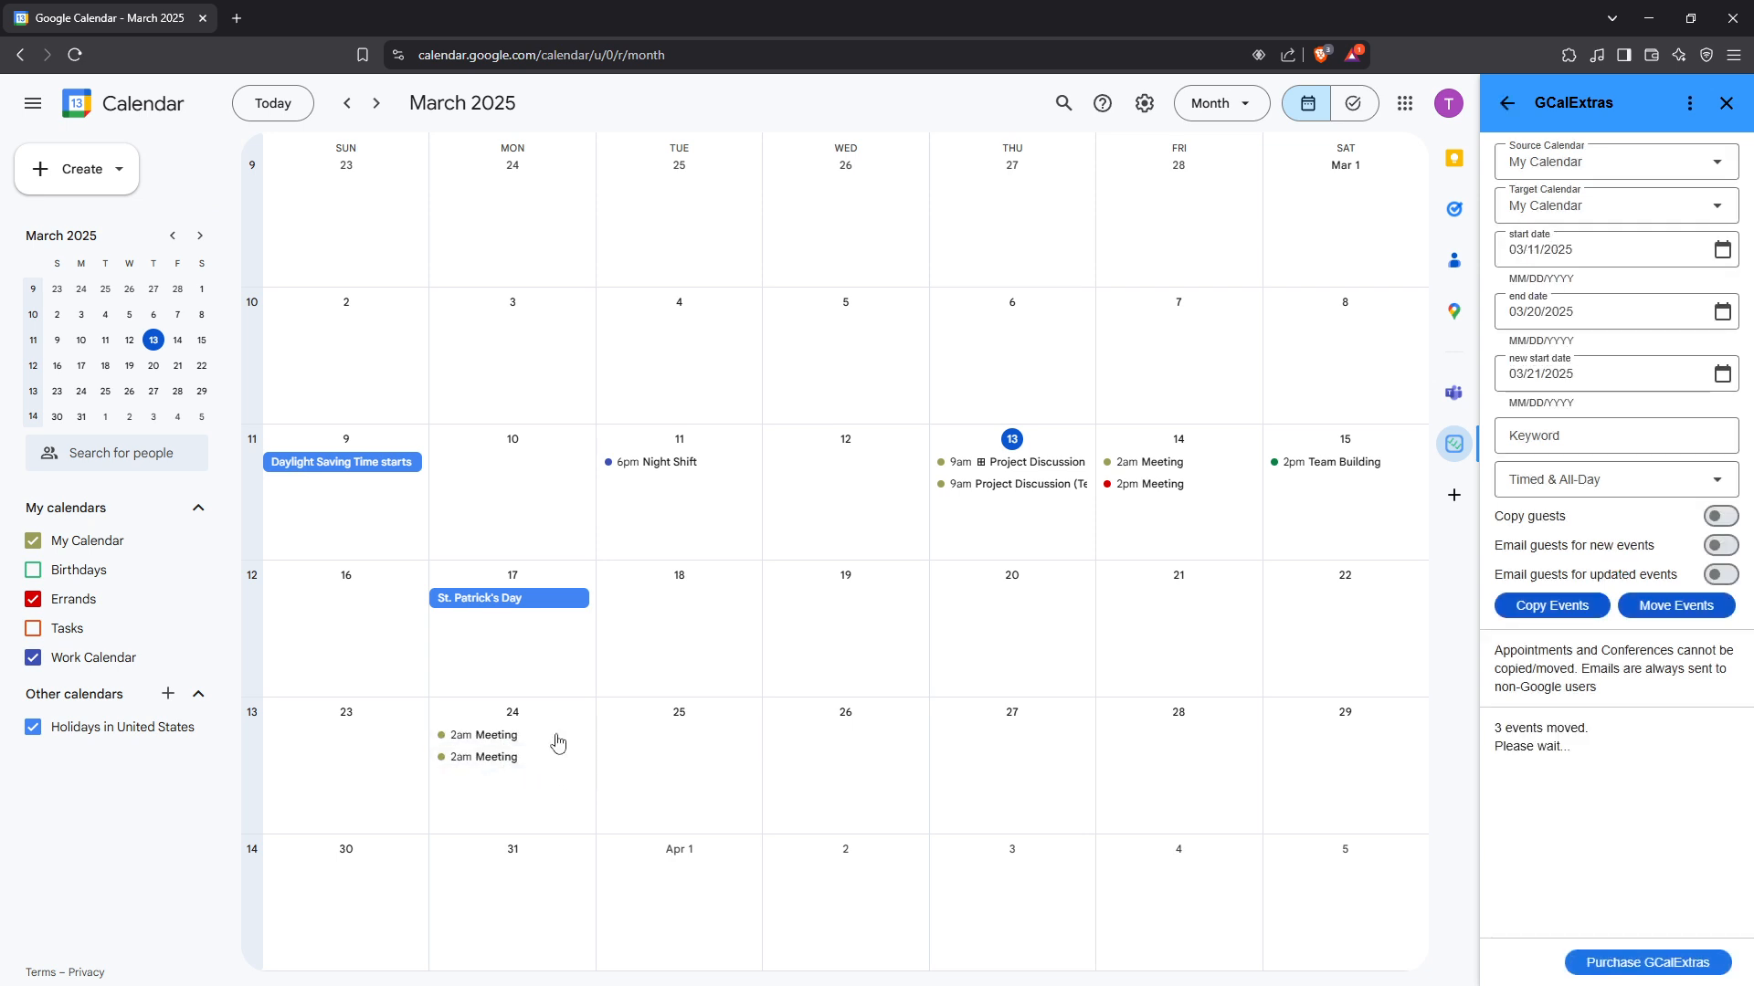